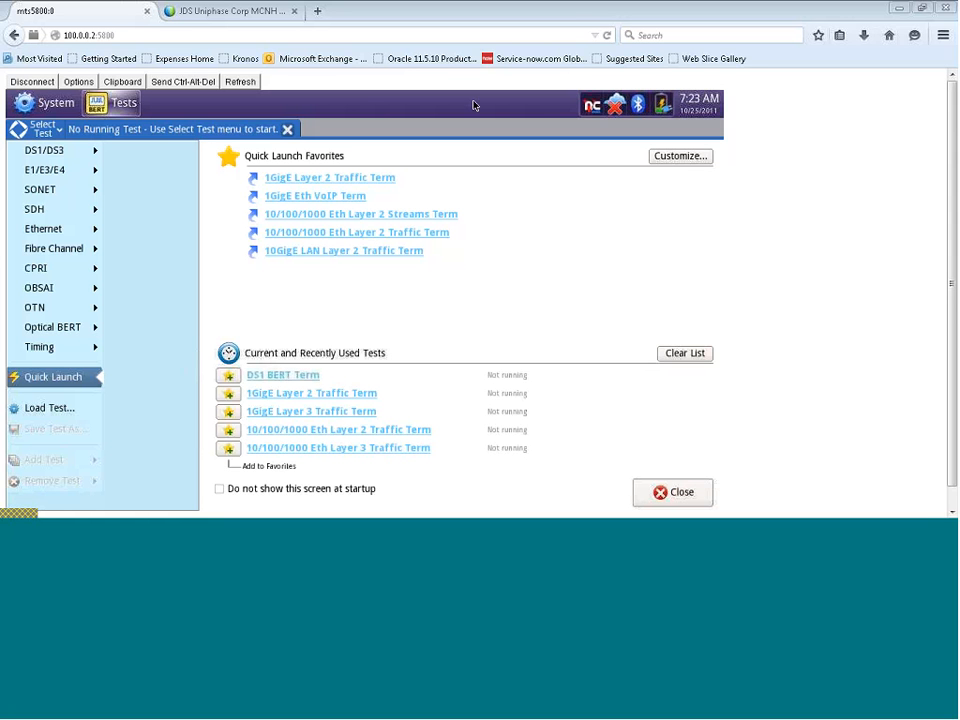
mouse_move(644, 284)
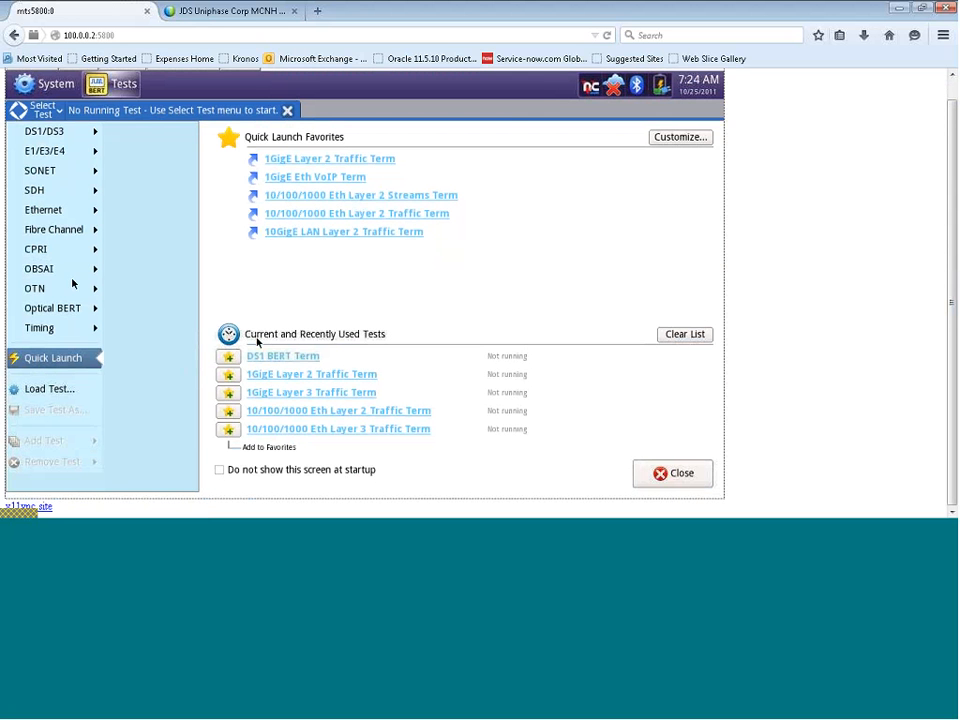
mouse_move(282, 266)
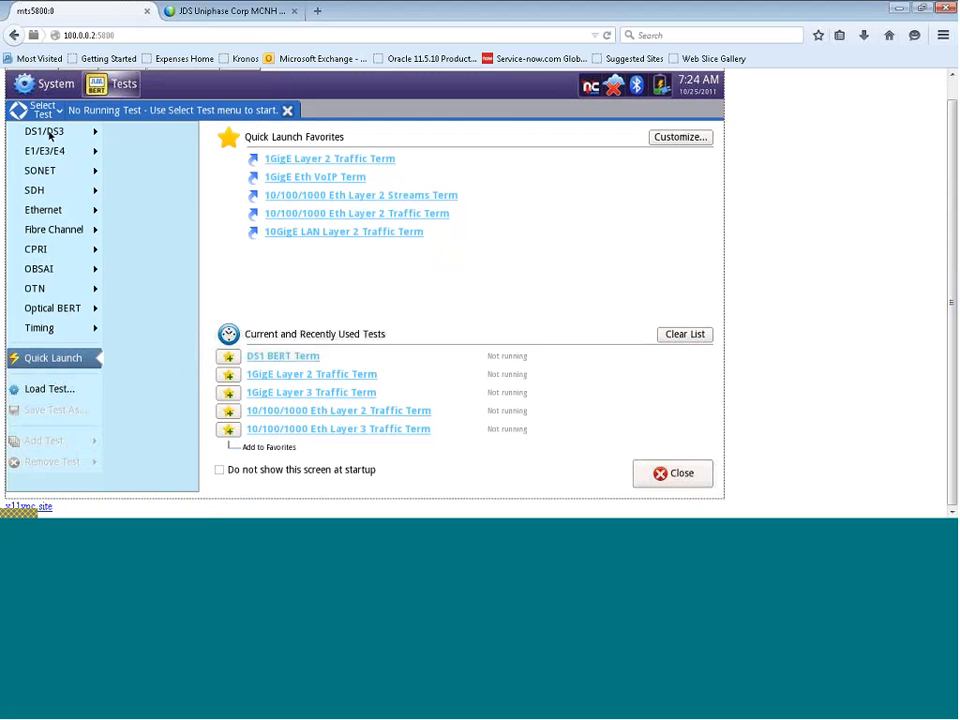
Launch the DS1 BERT Terminate test from the recently used tests list
click(44, 132)
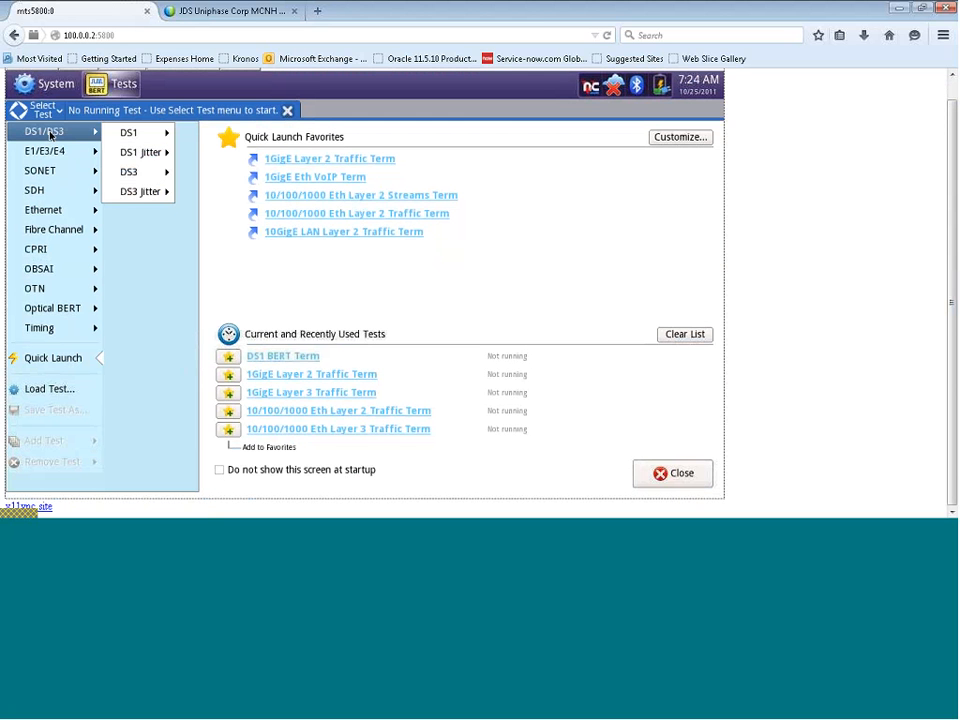
mouse_move(128, 132)
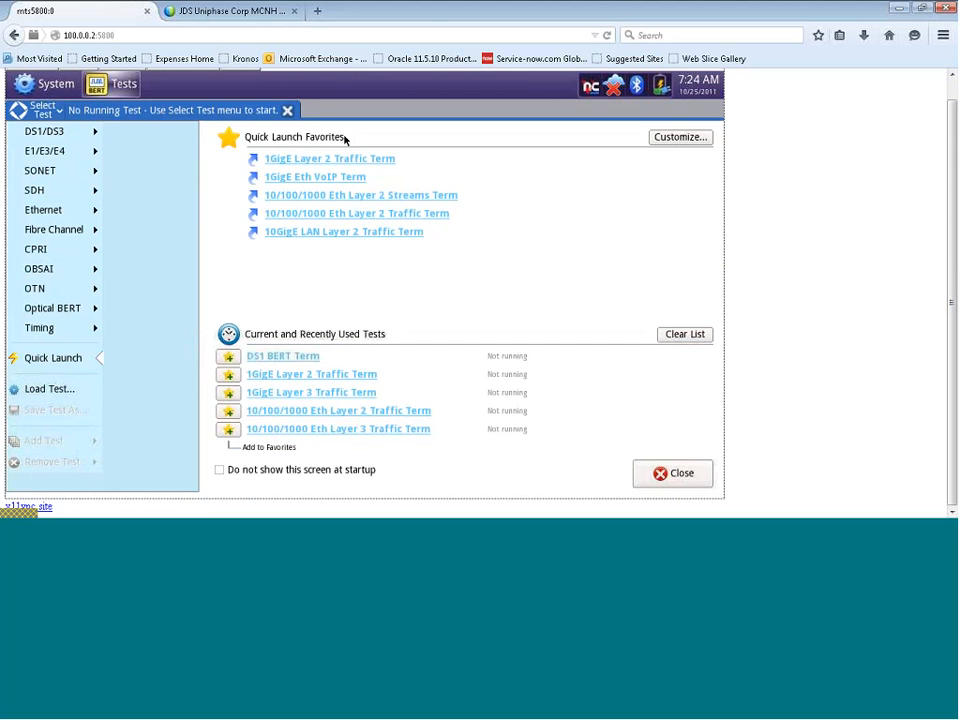
click(282, 356)
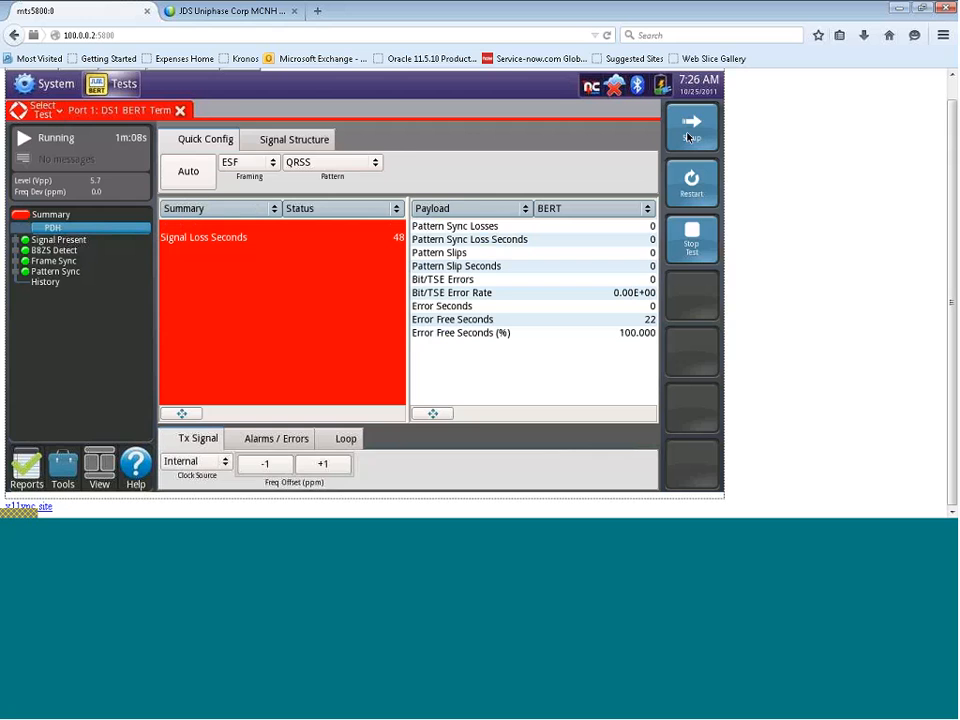
In Setup's Interface page keep B8ZS line code and Internal clock source after trying Recovered
click(692, 124)
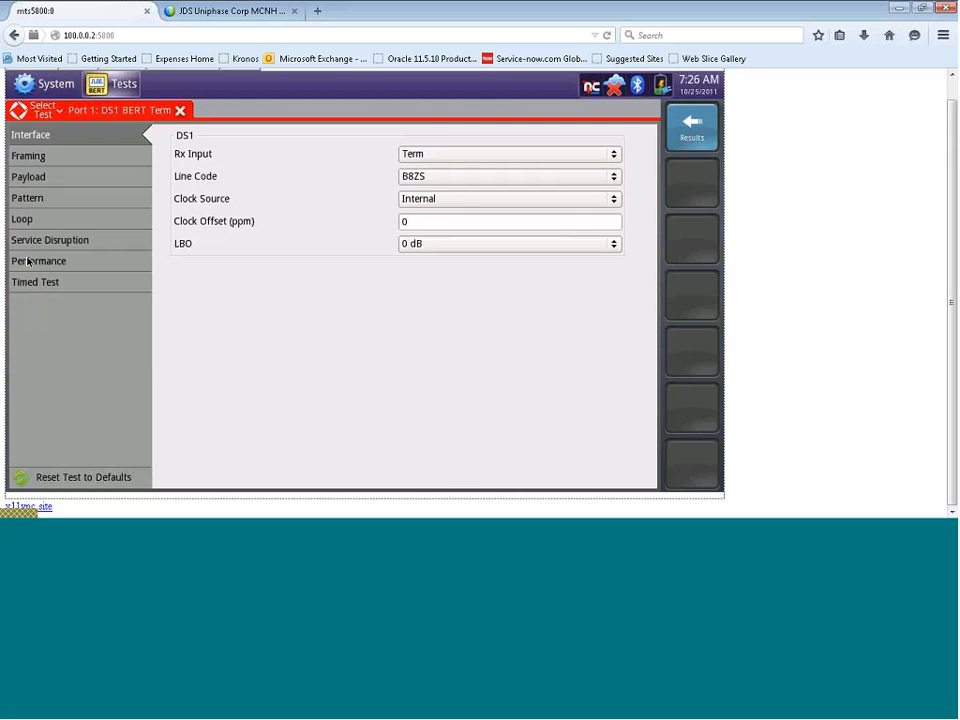
mouse_move(200, 144)
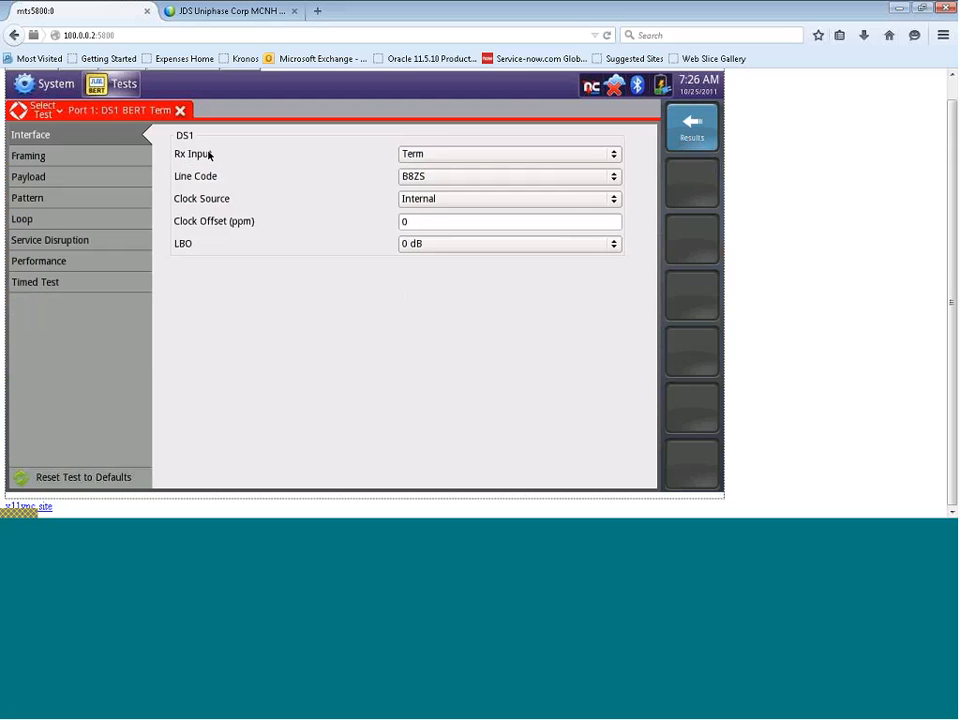
mouse_move(200, 164)
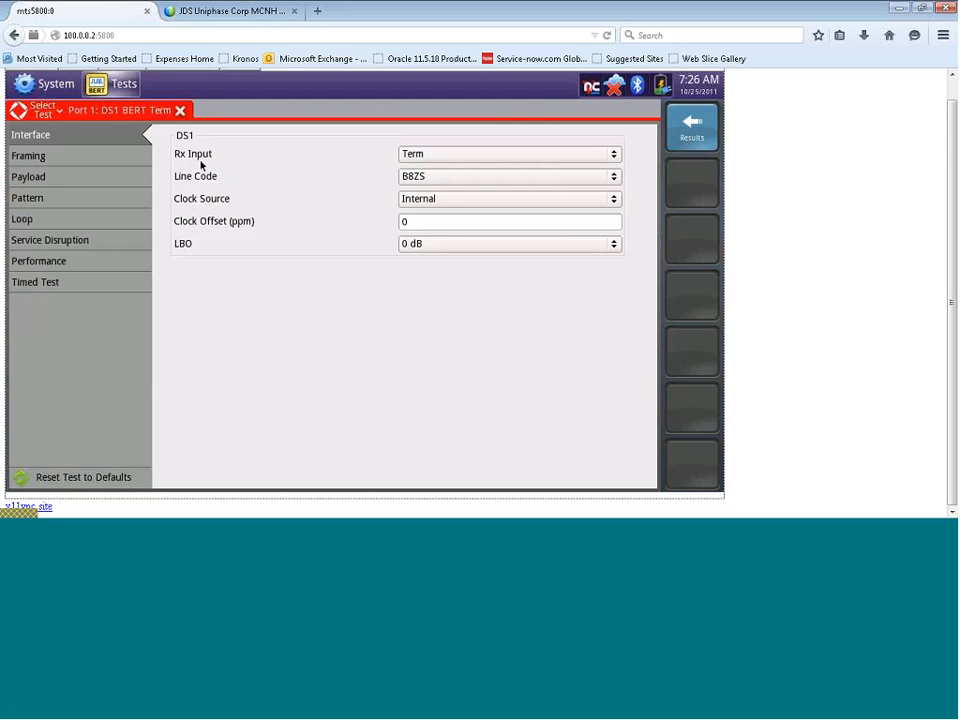
mouse_move(468, 158)
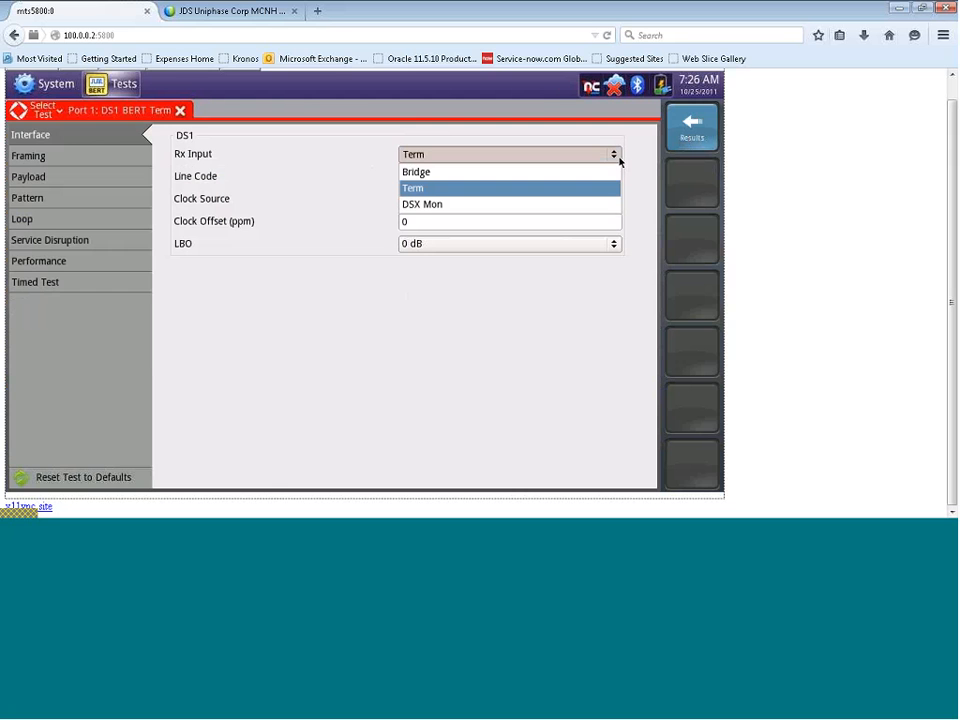
mouse_move(418, 190)
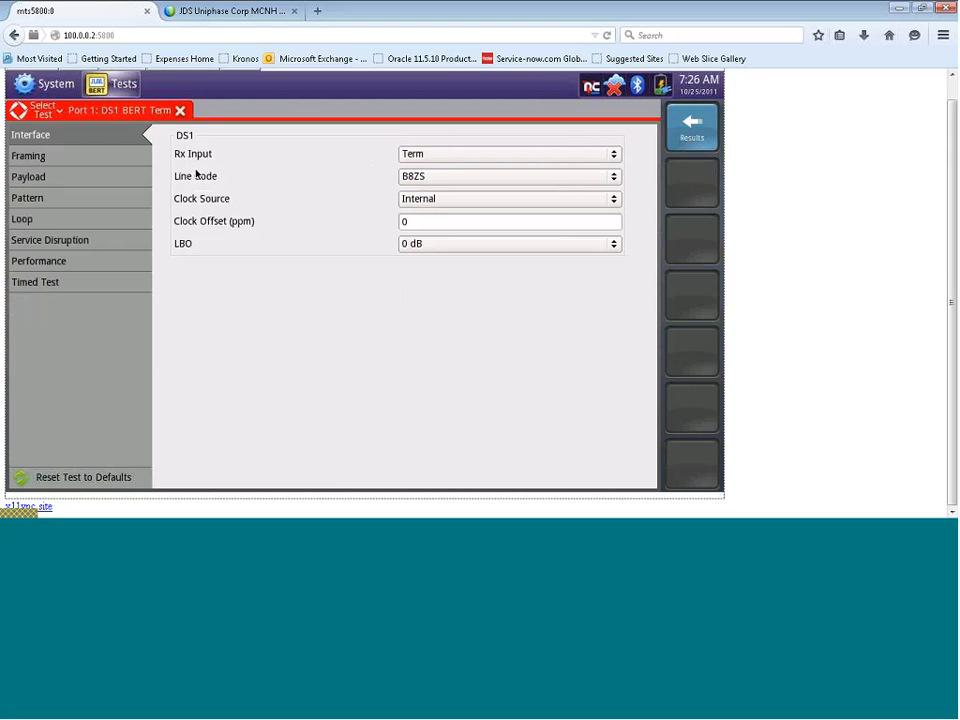
mouse_move(396, 188)
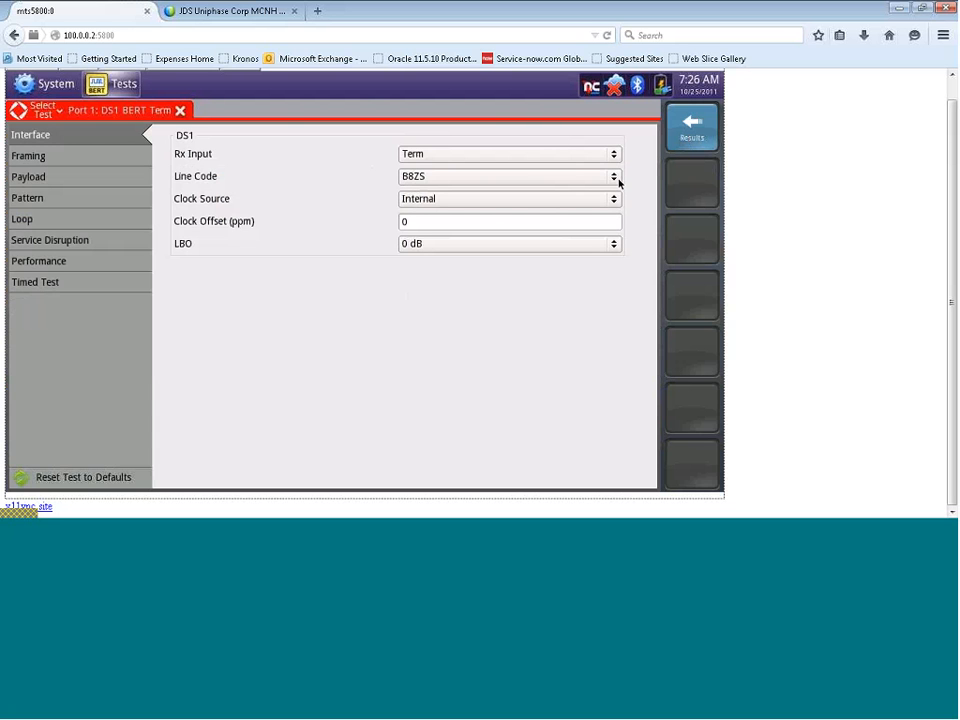
click(612, 176)
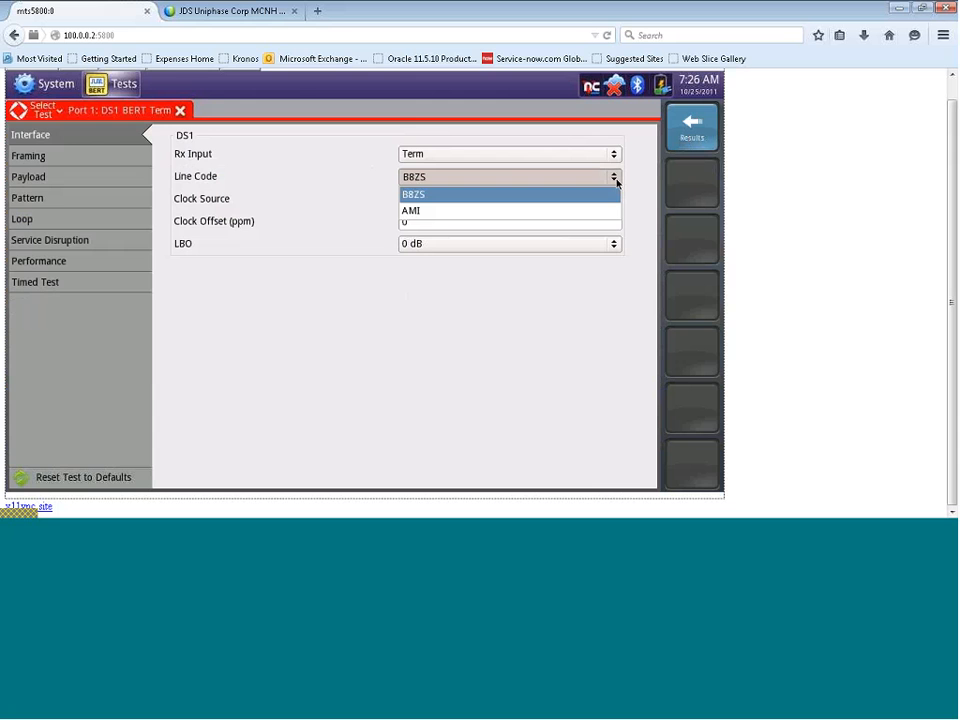
click(412, 194)
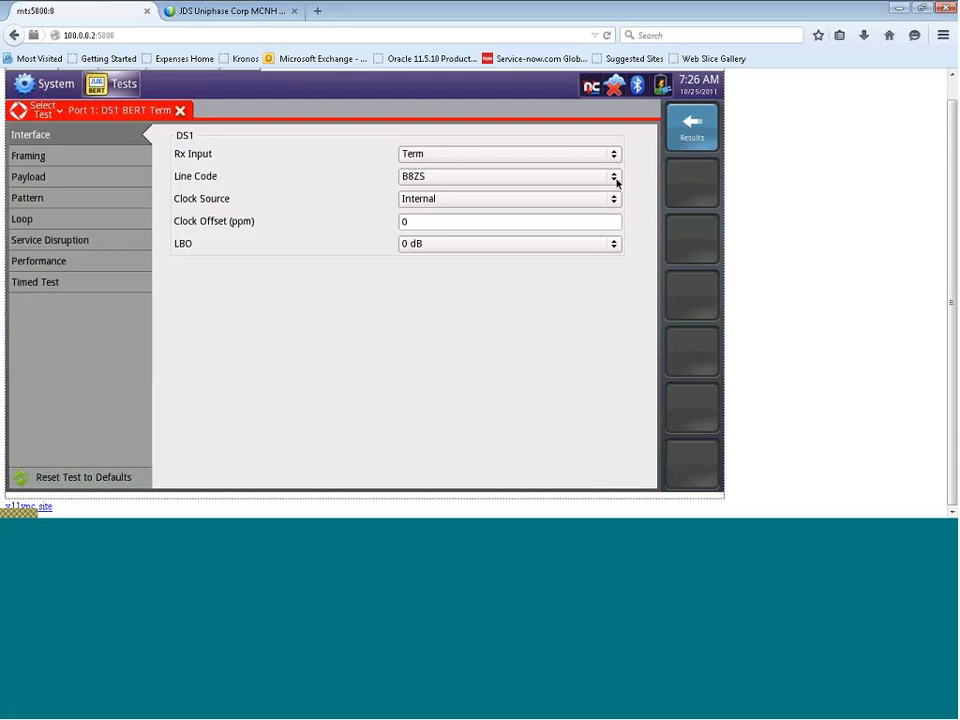
mouse_move(486, 198)
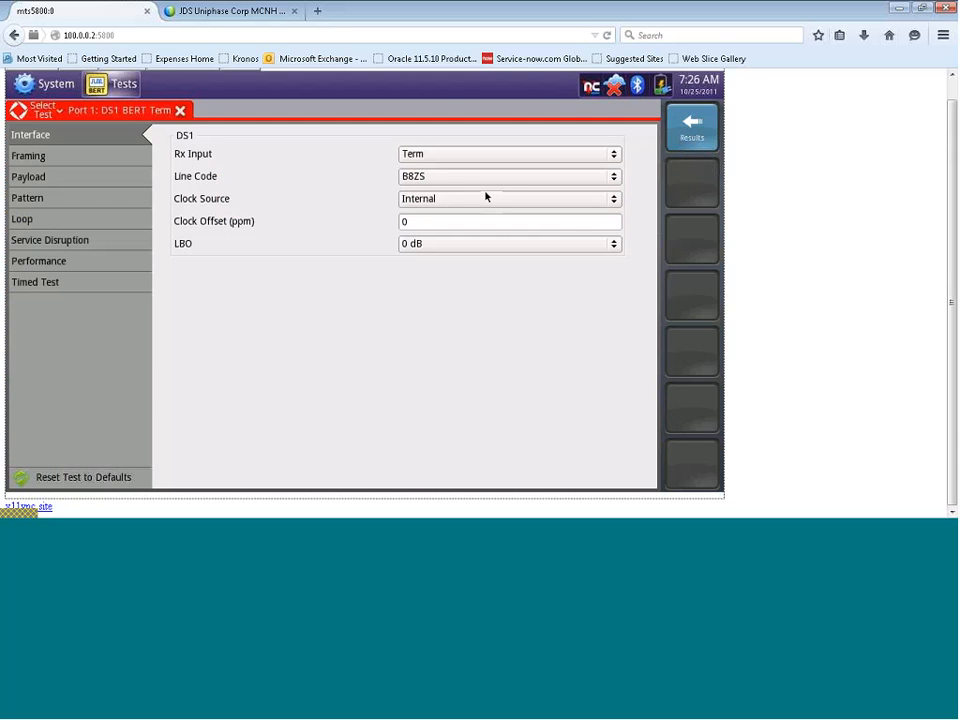
mouse_move(318, 214)
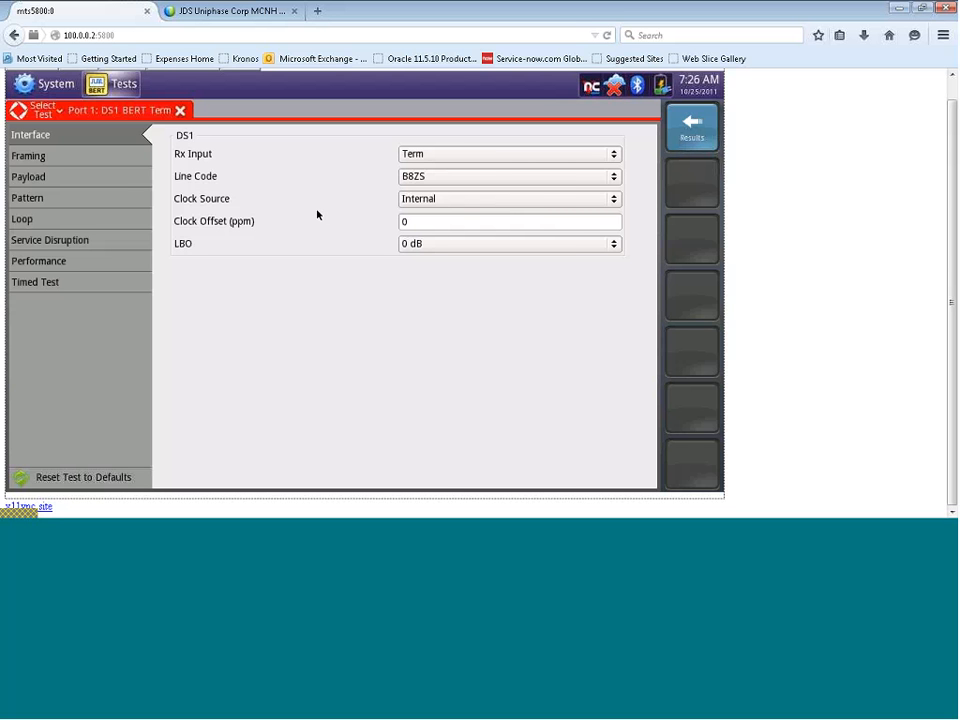
mouse_move(604, 216)
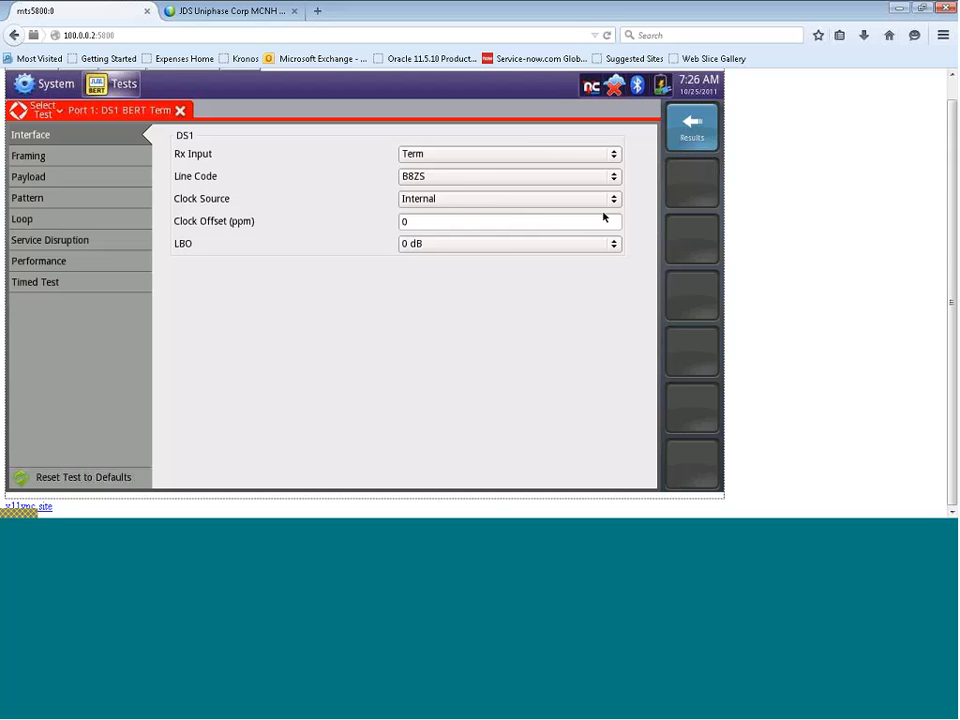
click(612, 198)
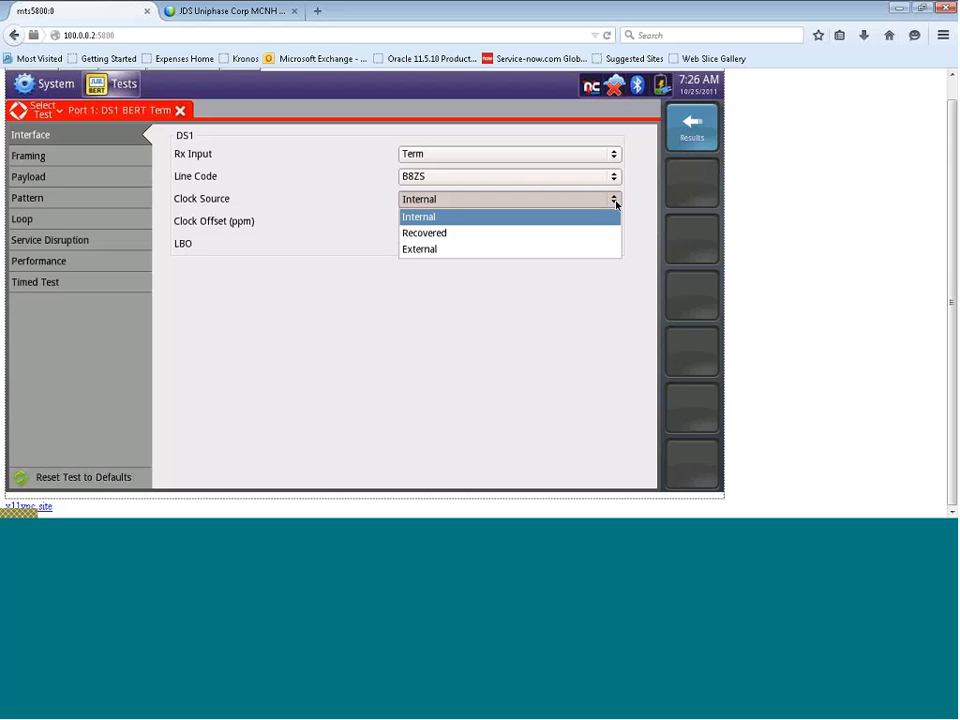
click(424, 232)
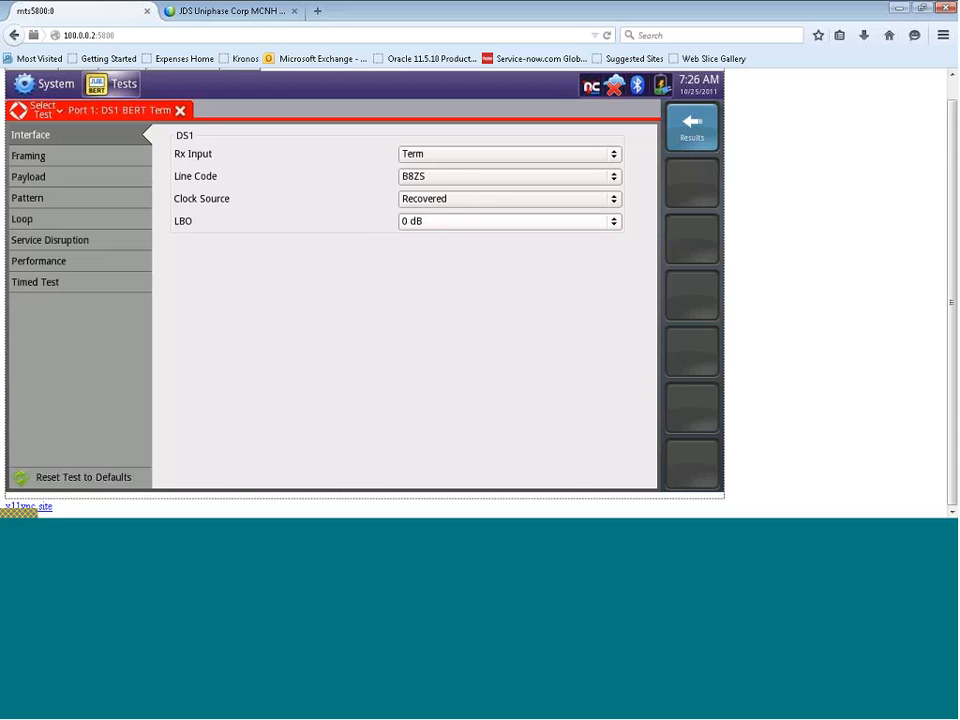
click(508, 198)
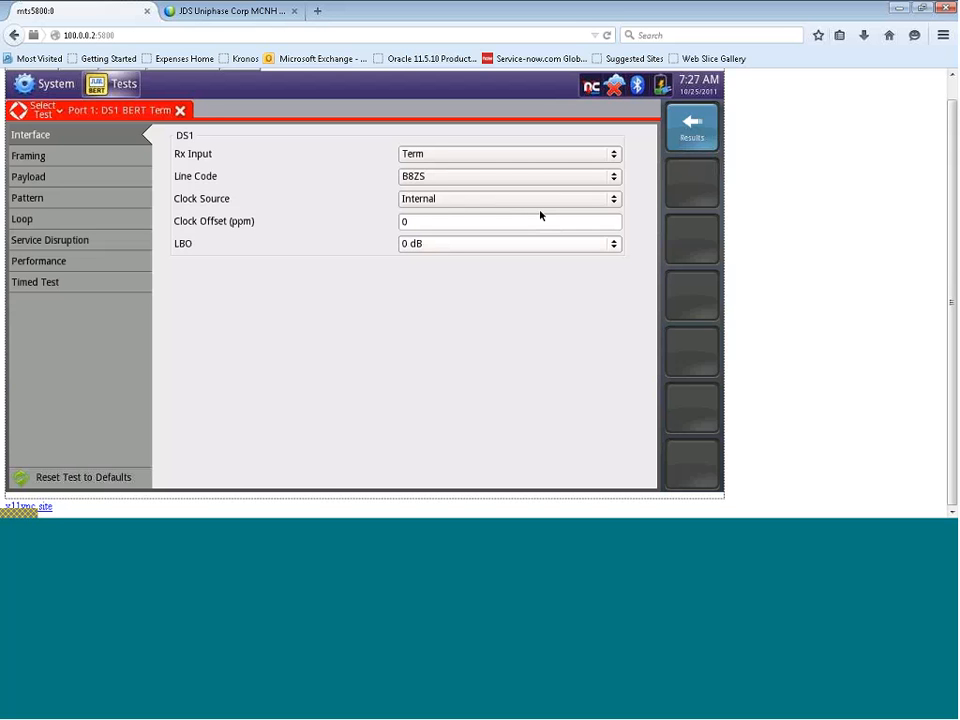
mouse_move(404, 198)
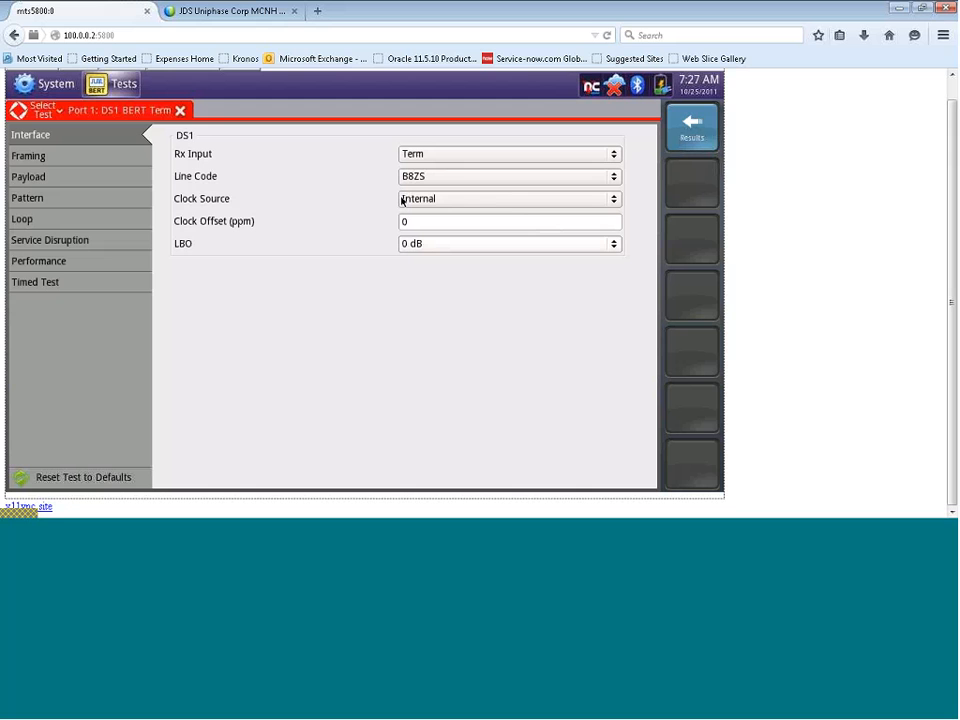
mouse_move(176, 176)
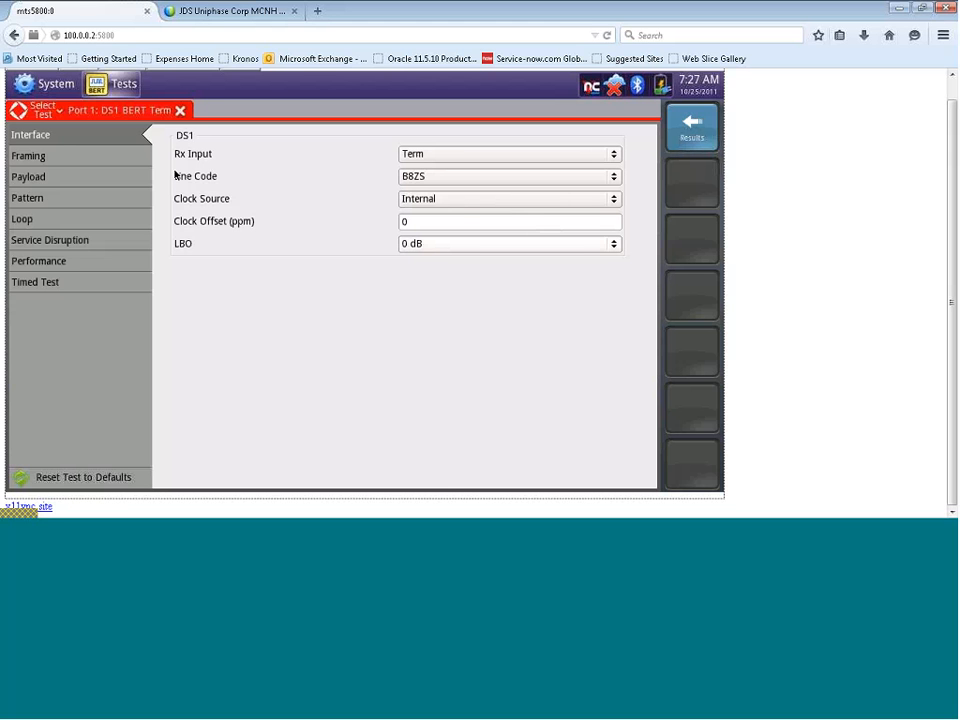
mouse_move(56, 156)
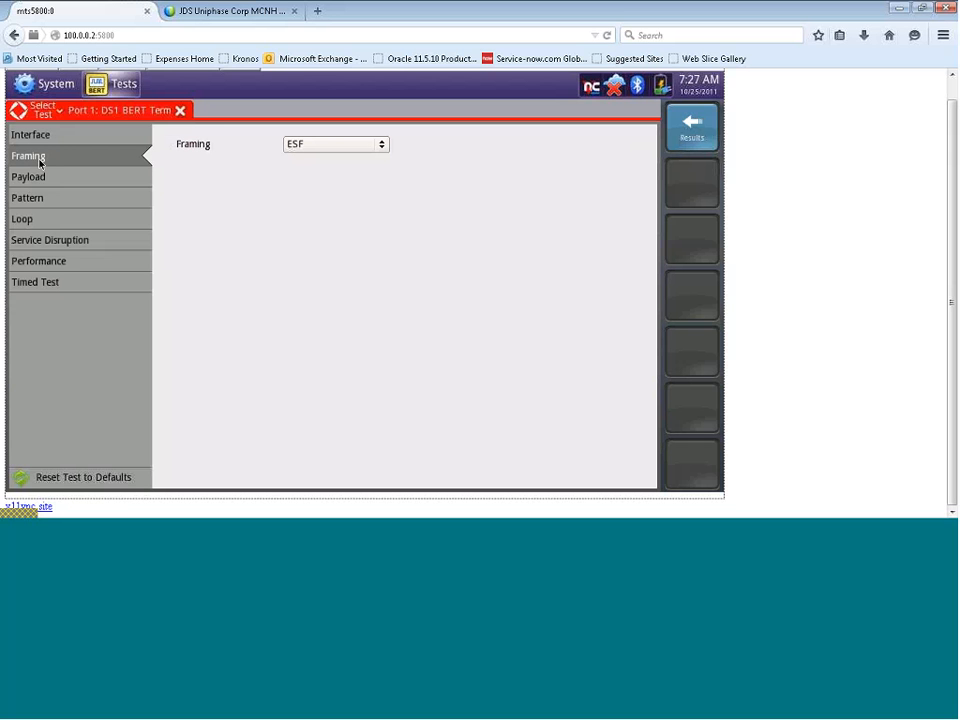
mouse_move(384, 146)
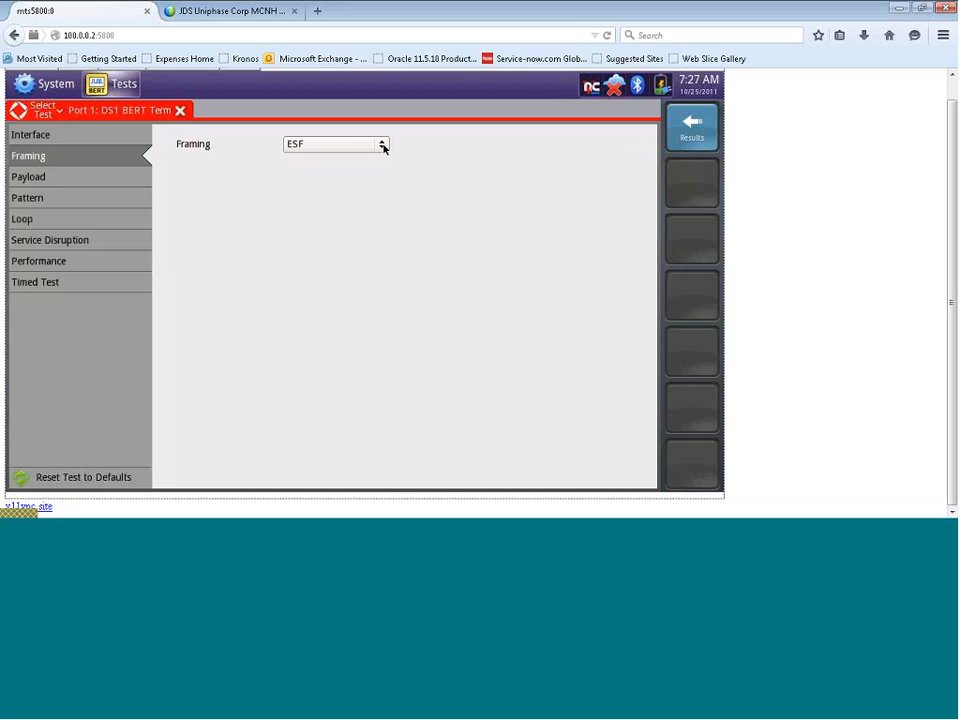
Keep the framing at ESF after checking the ESF and D4 (SF) choices
click(382, 144)
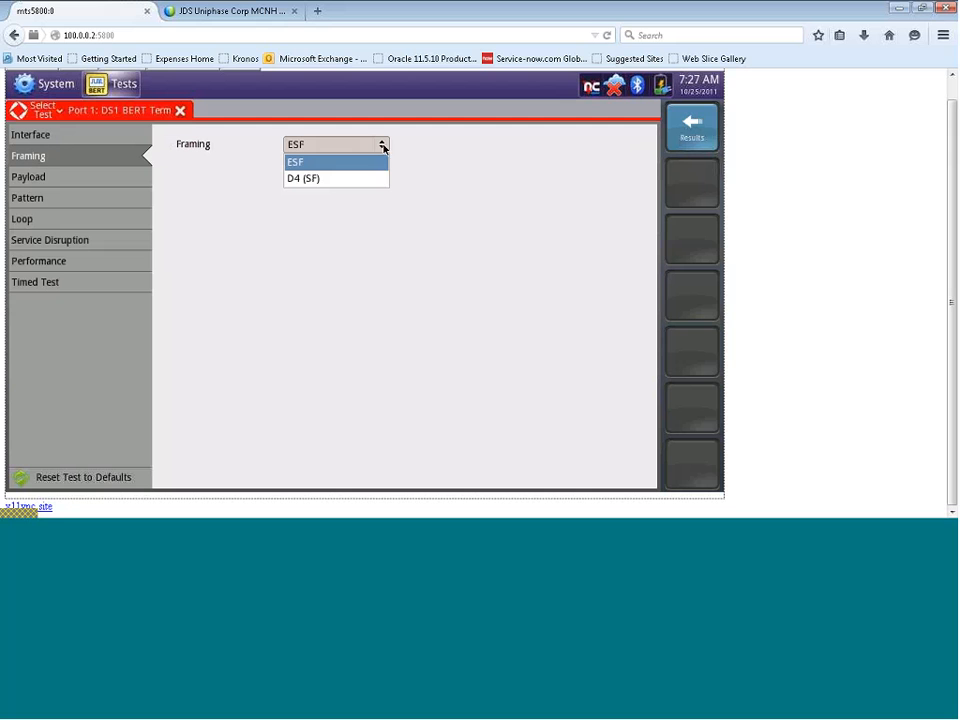
mouse_move(336, 166)
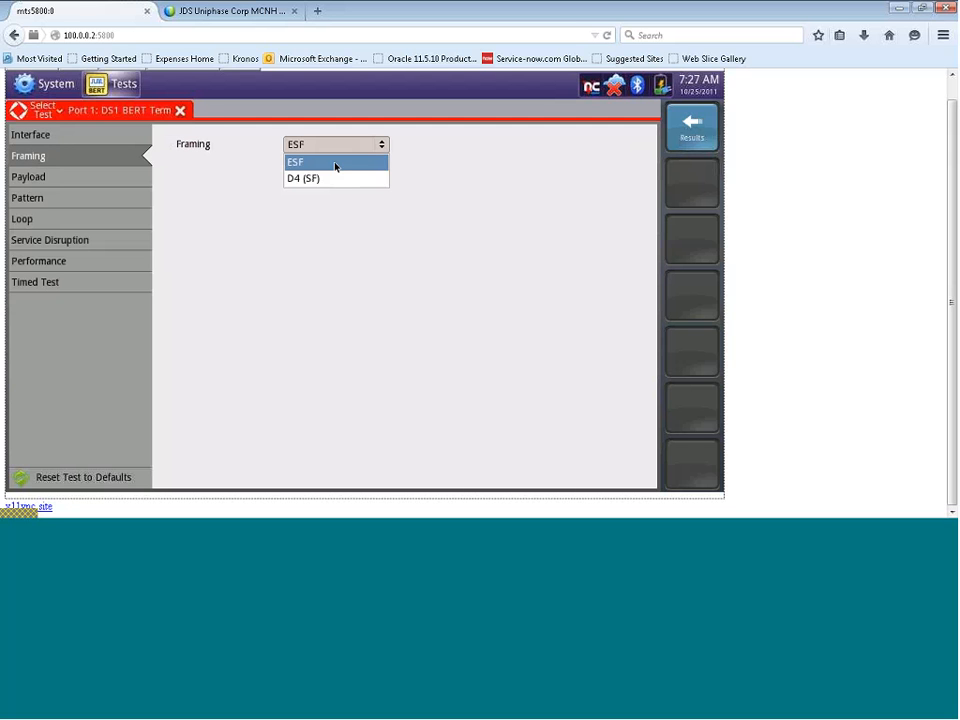
click(296, 162)
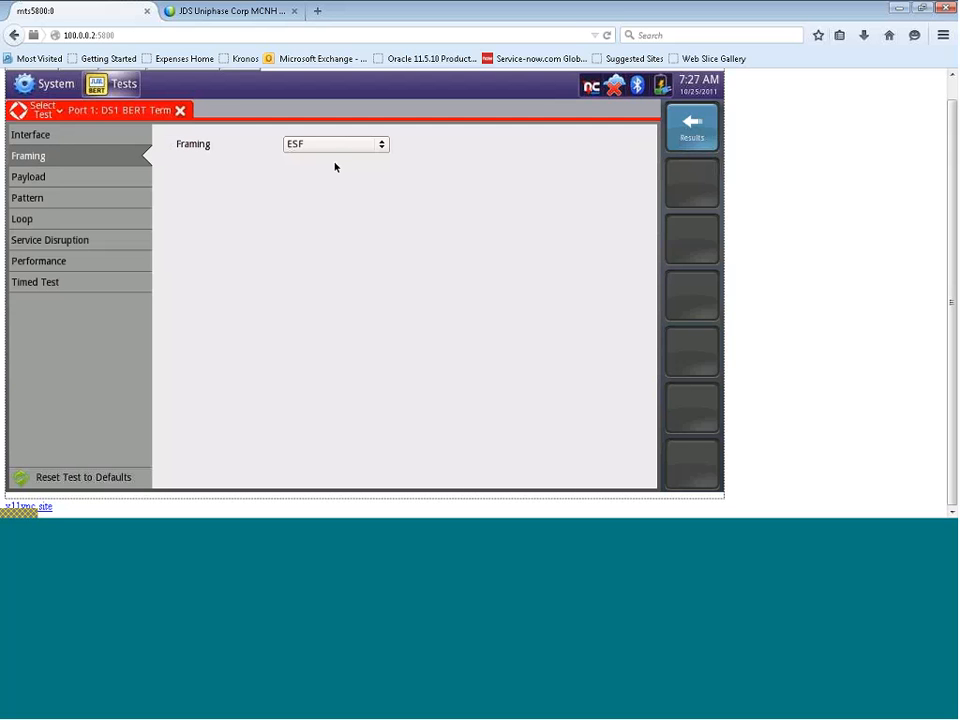
mouse_move(62, 168)
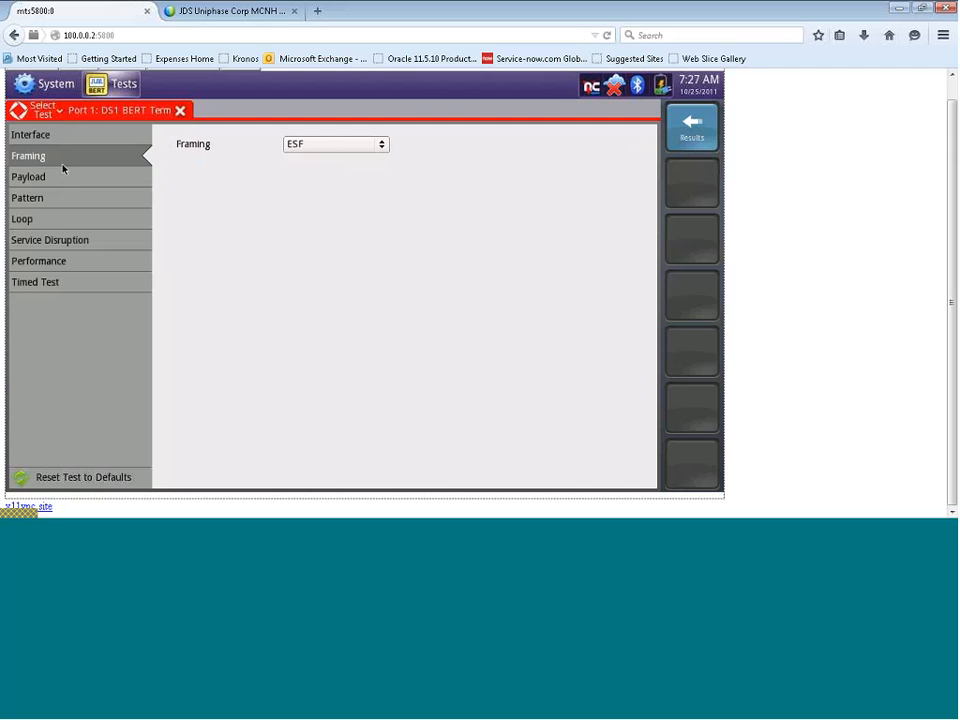
Toggle the payload type between Fractional Rate and Bulk, ending with Bulk selected
click(28, 176)
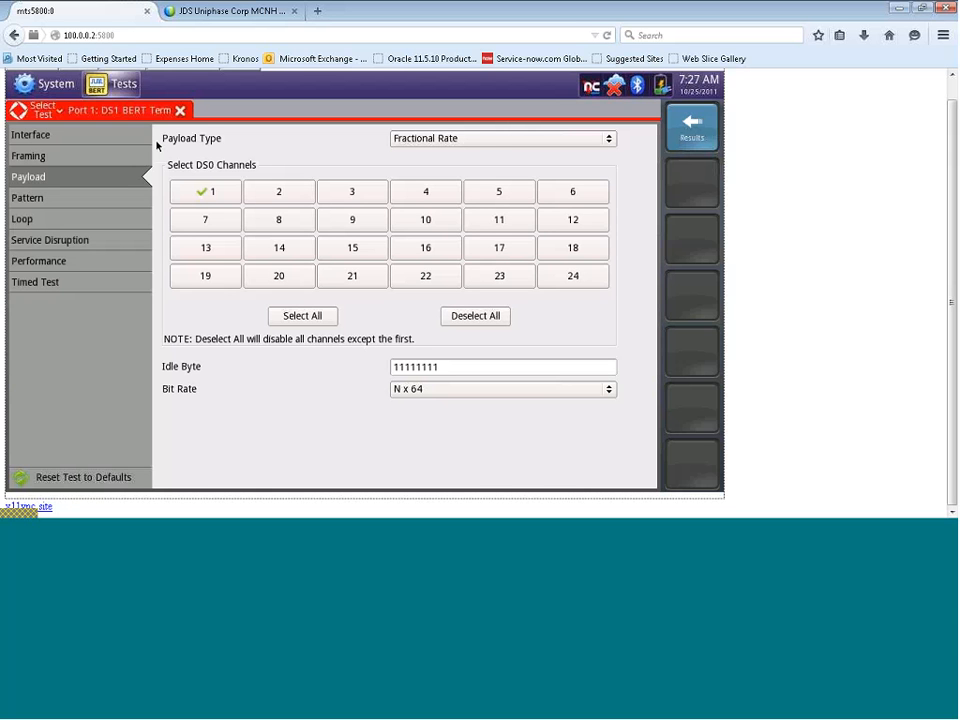
click(500, 138)
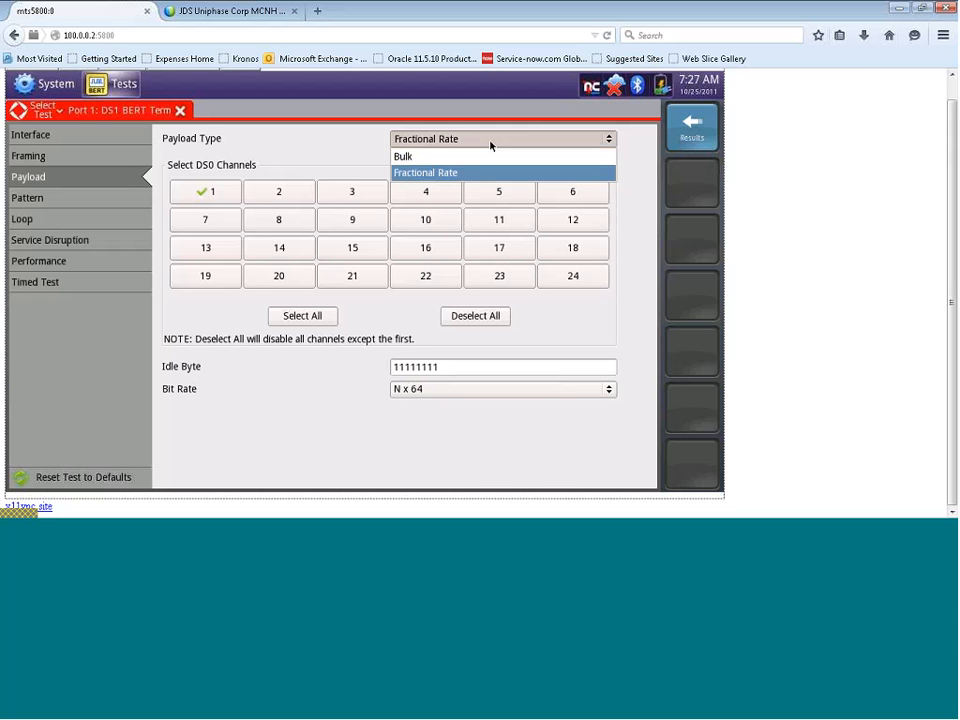
click(424, 172)
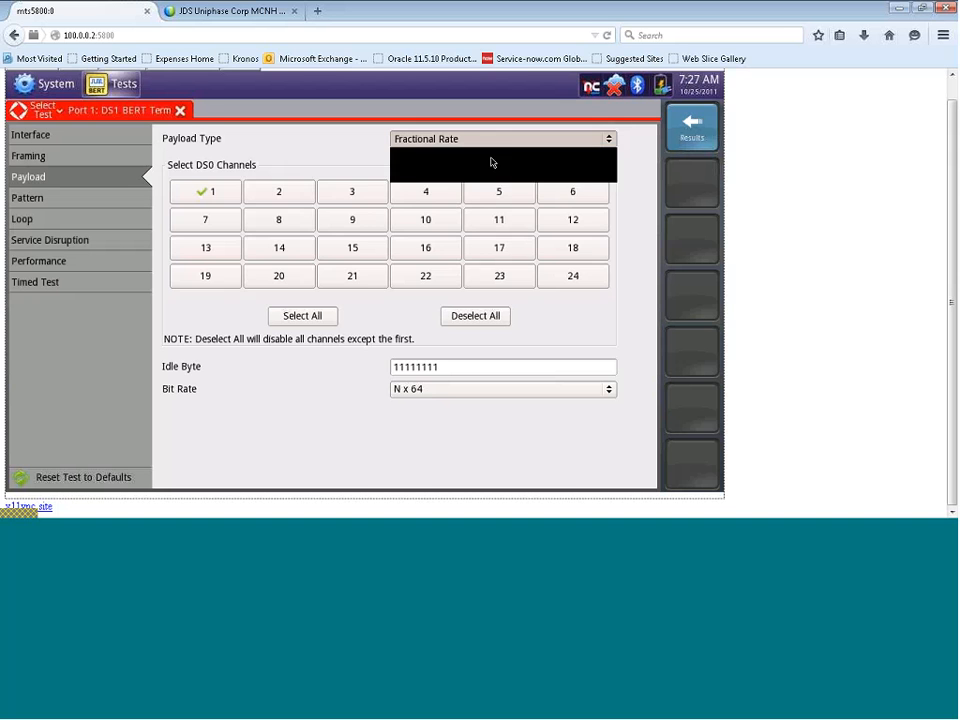
click(500, 138)
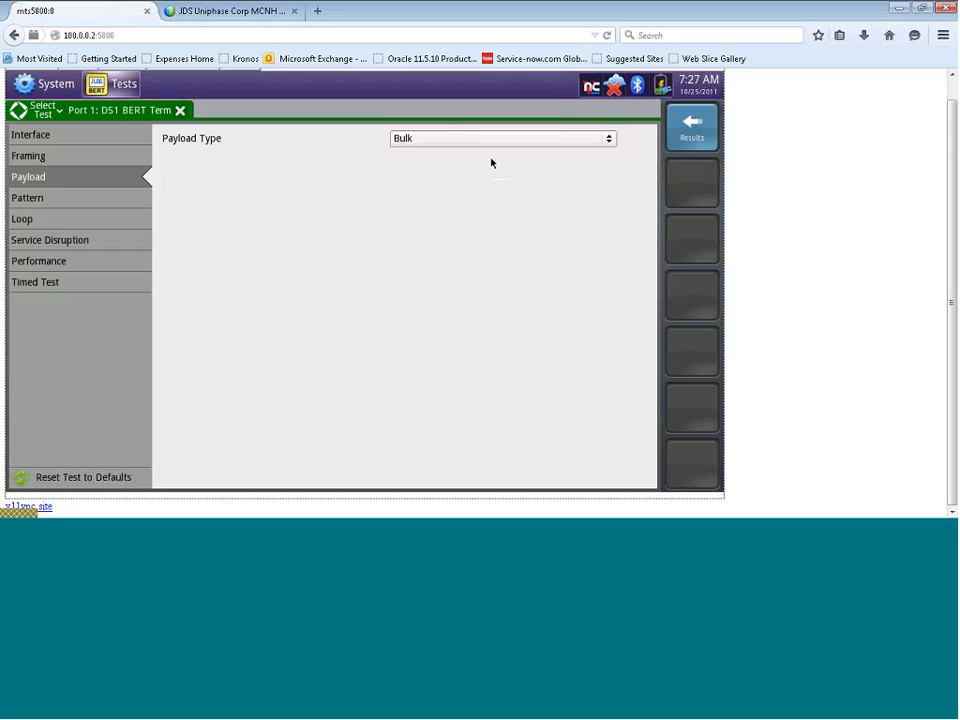
click(502, 138)
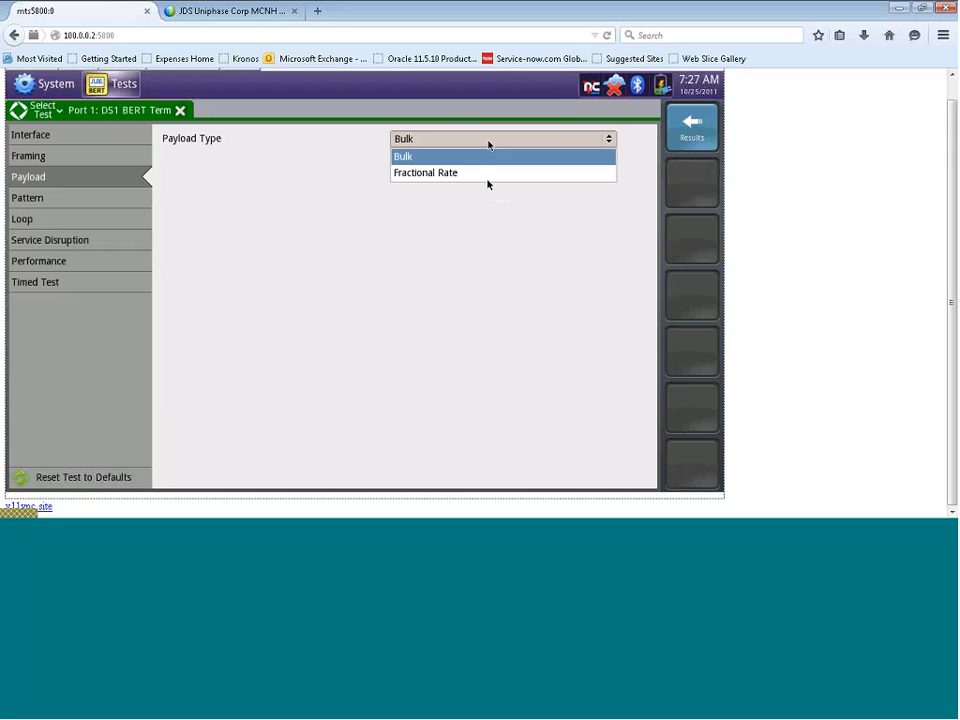
click(424, 172)
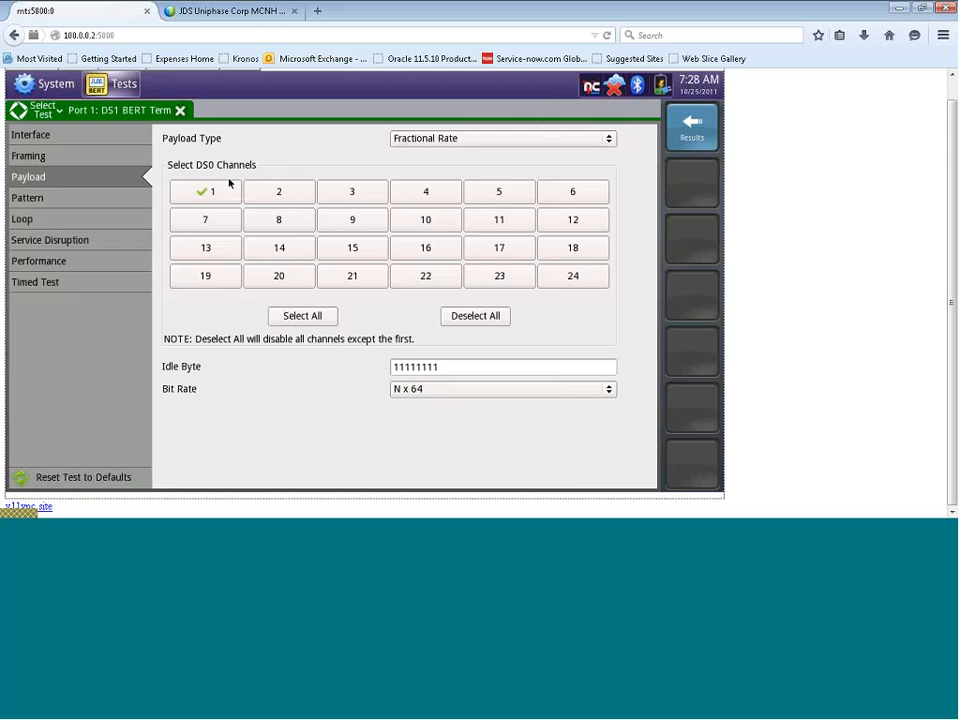
mouse_move(390, 278)
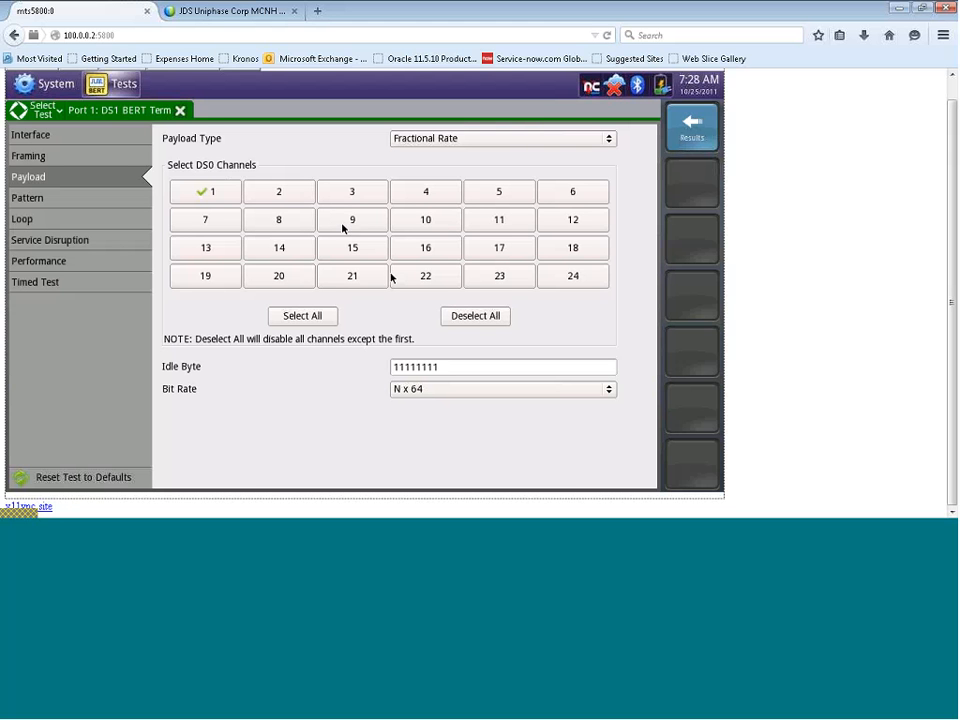
mouse_move(348, 218)
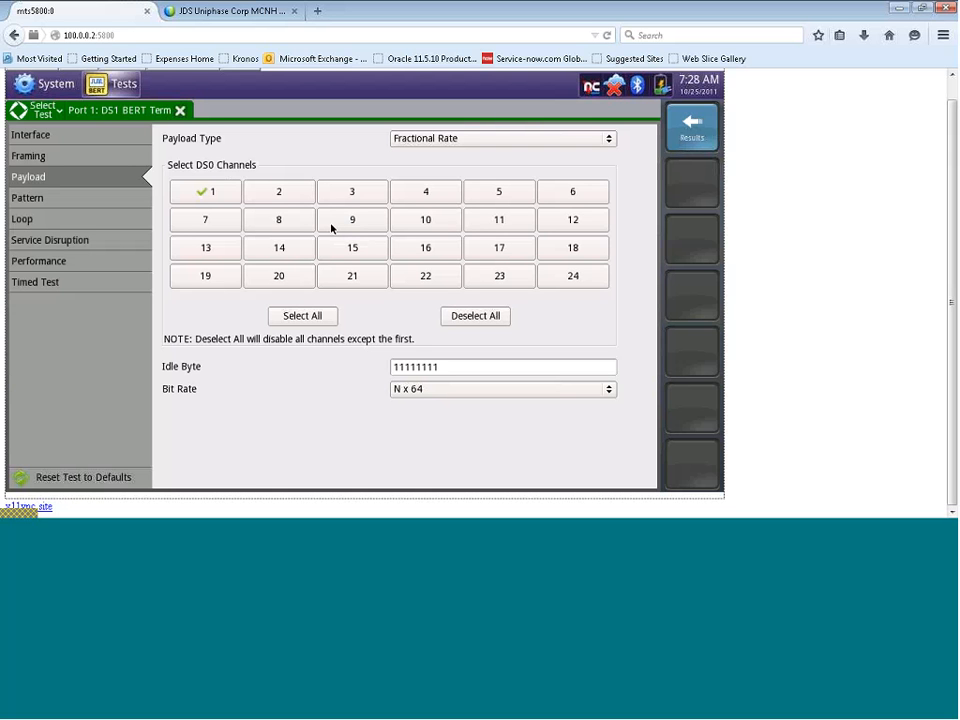
click(500, 138)
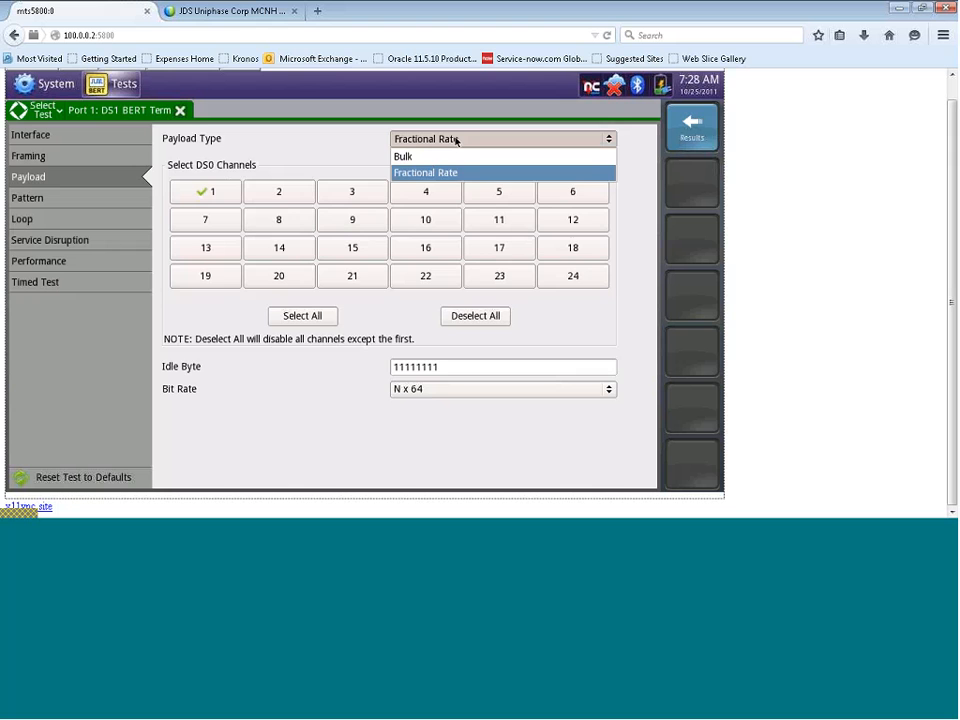
click(404, 156)
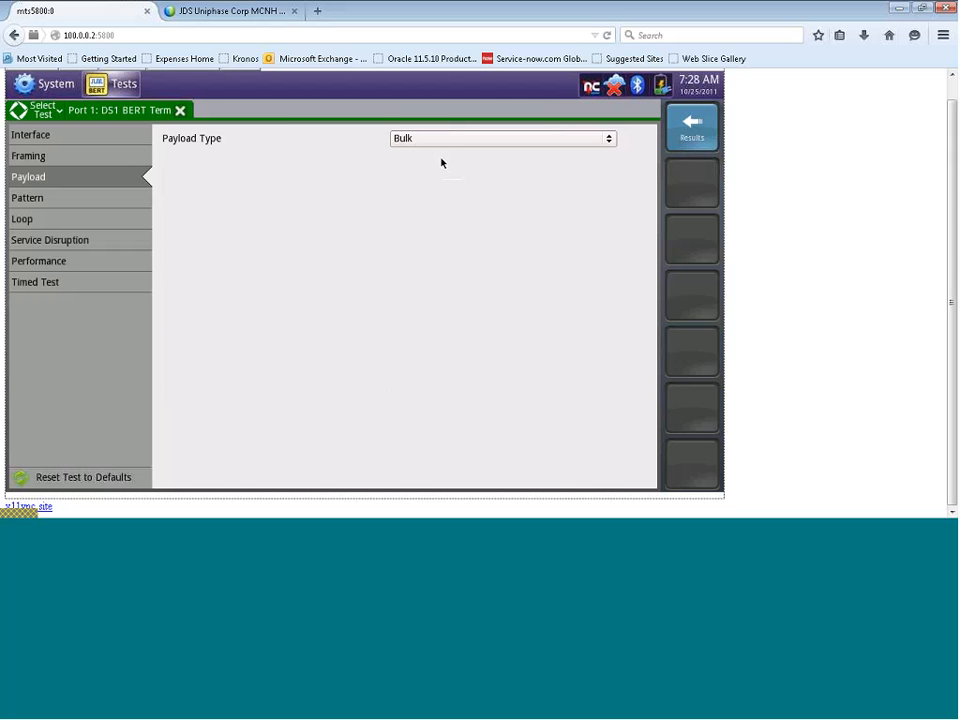
mouse_move(256, 204)
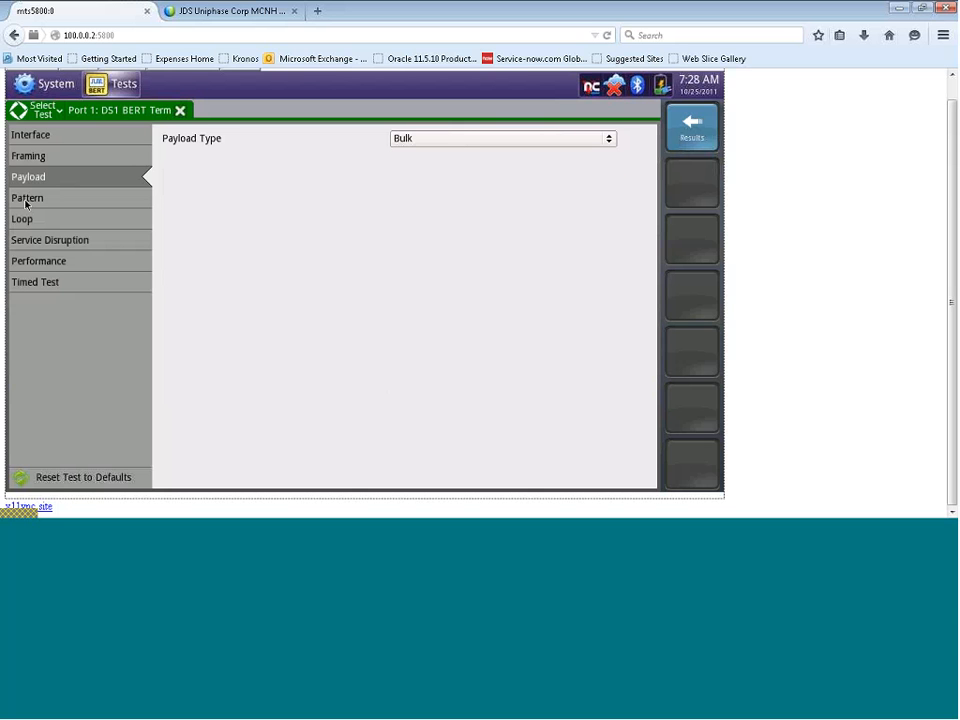
Keep ANSI pattern mode and browse the pattern list, leaving QRSS selected
click(28, 198)
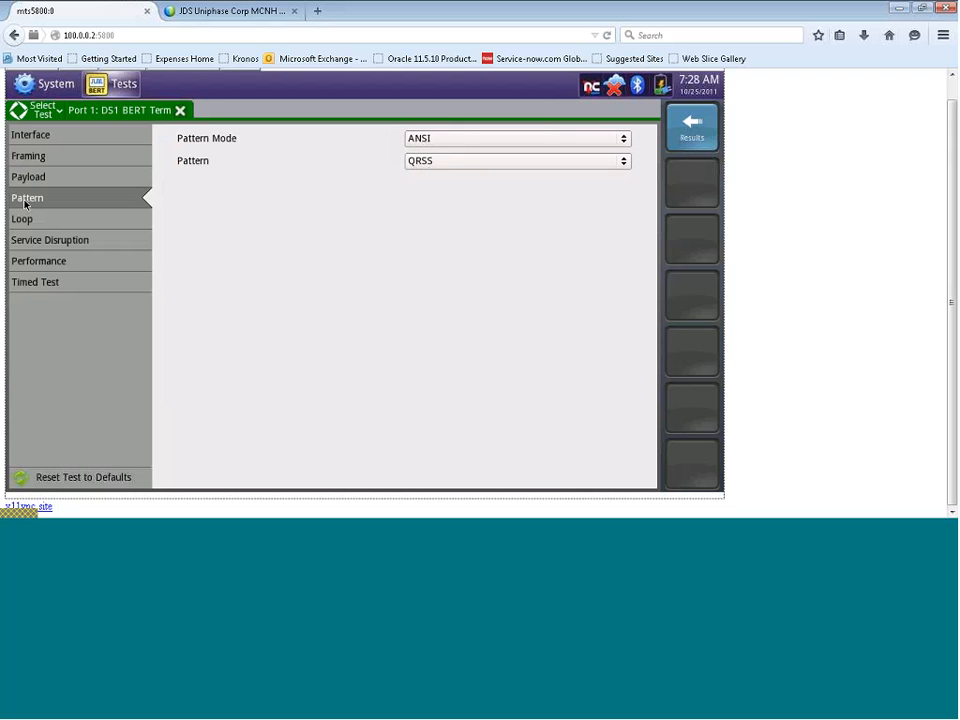
mouse_move(388, 172)
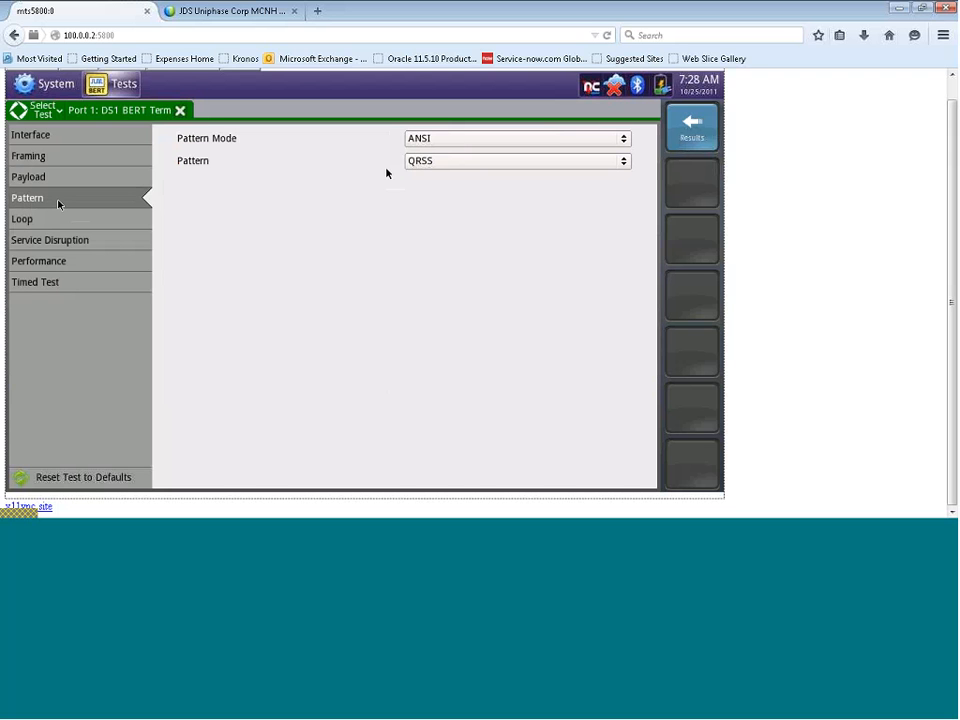
click(516, 138)
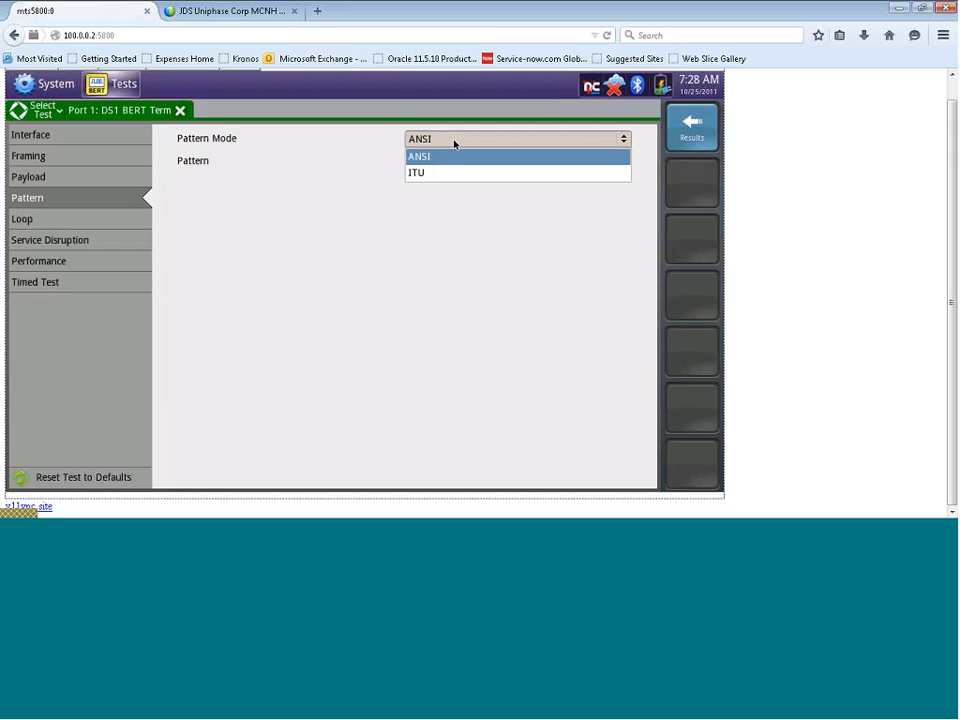
click(420, 156)
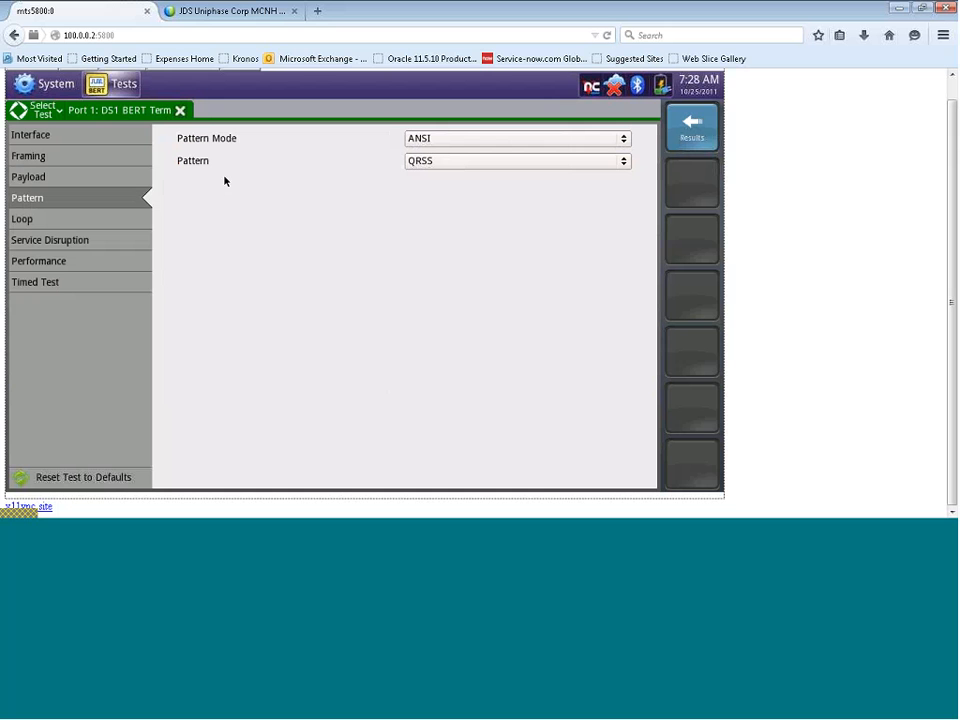
mouse_move(416, 184)
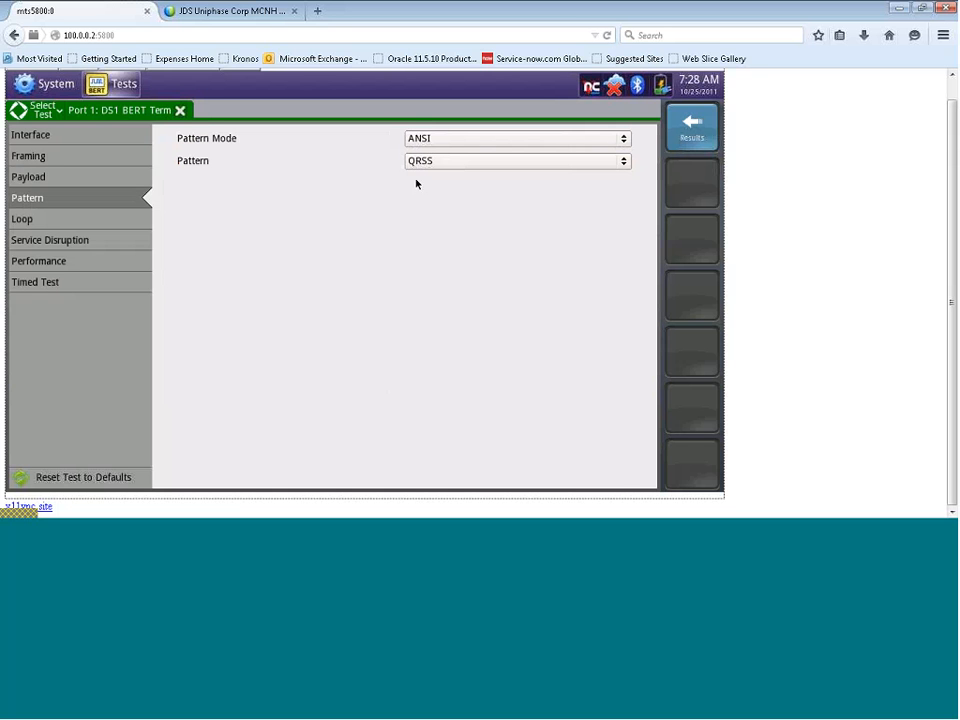
click(516, 160)
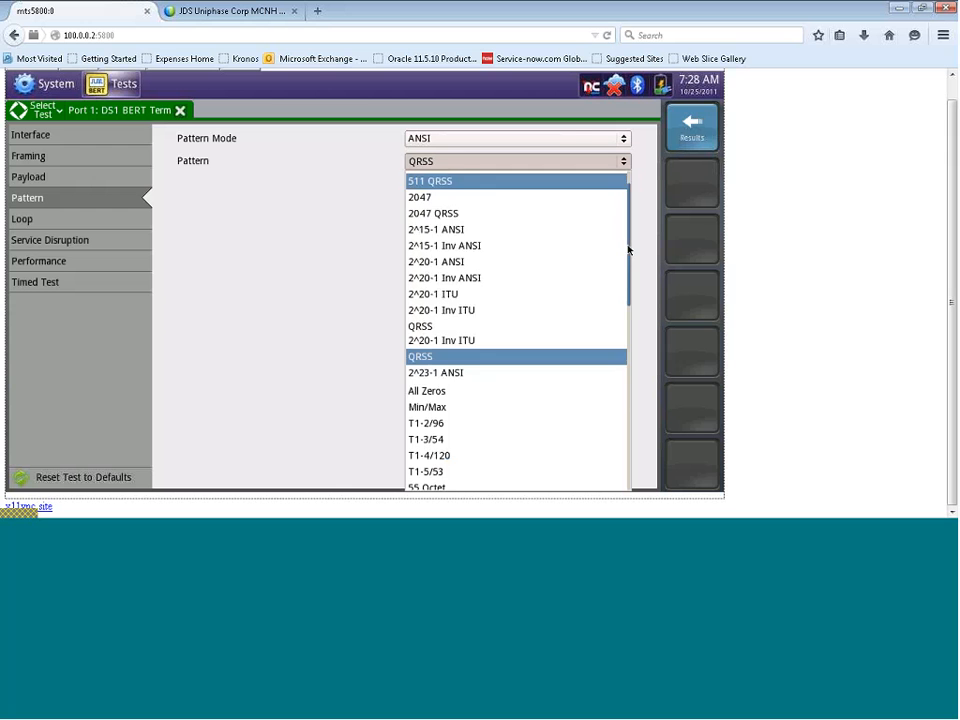
scroll(down, 3)
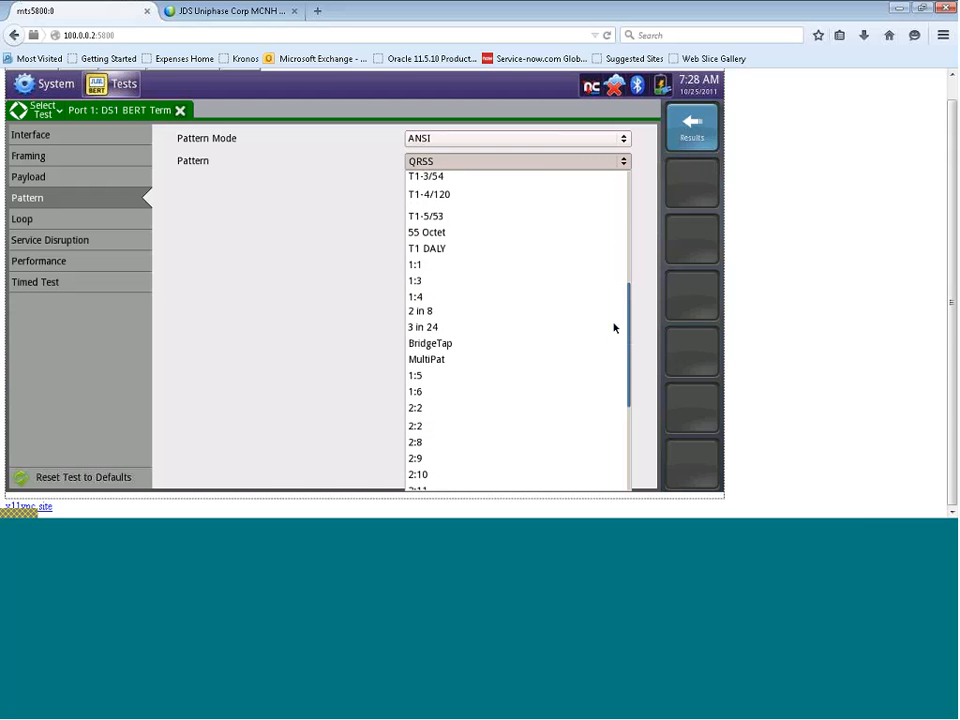
scroll(up, 3)
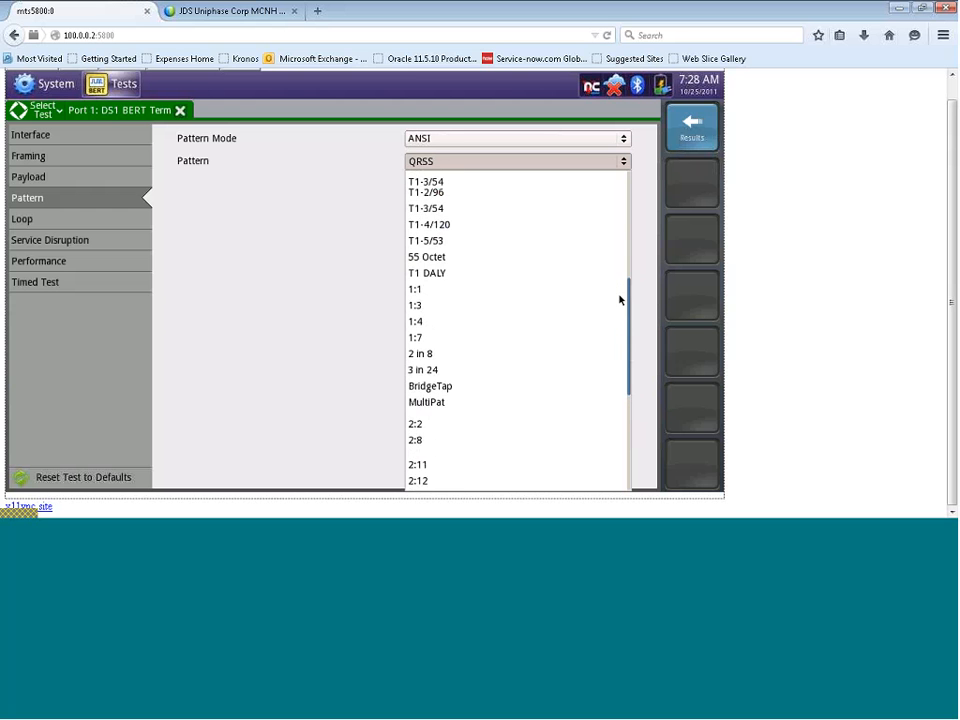
scroll(up, 3)
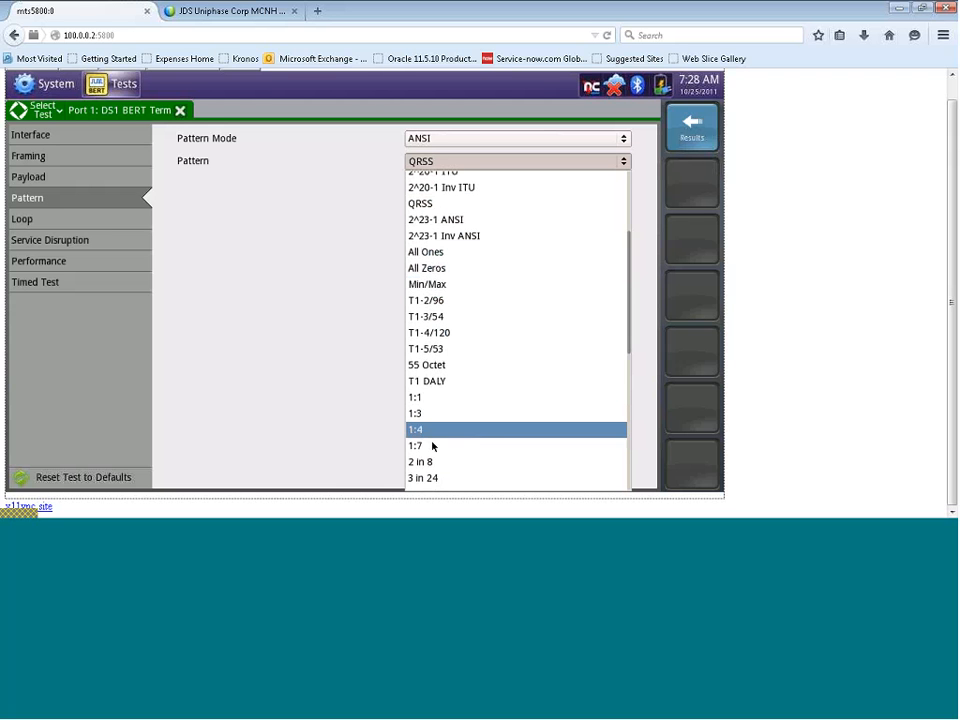
mouse_move(430, 444)
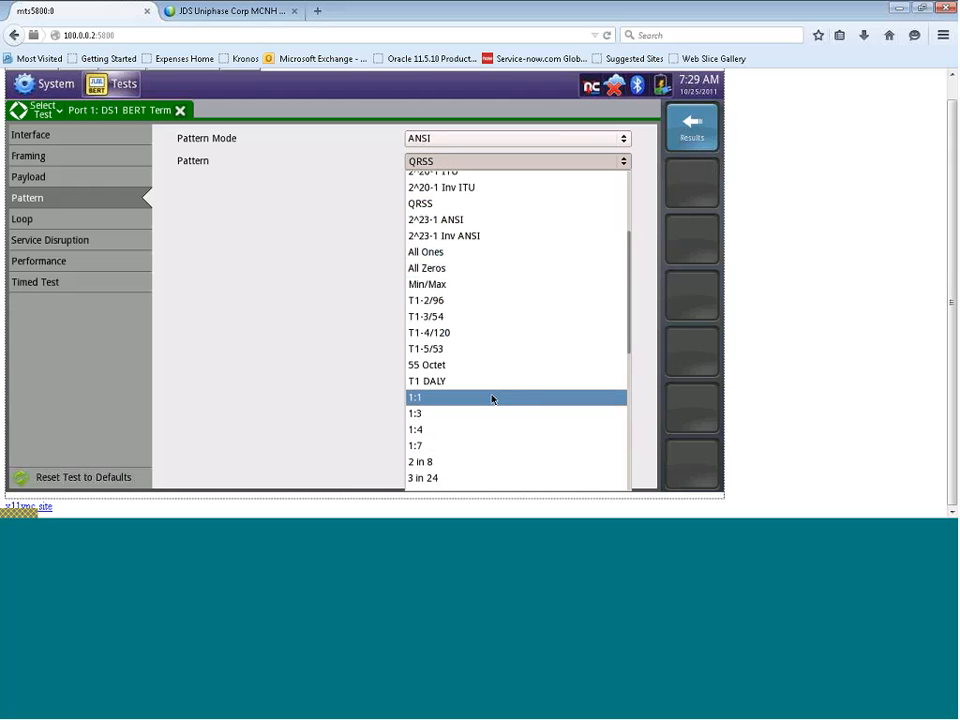
mouse_move(478, 396)
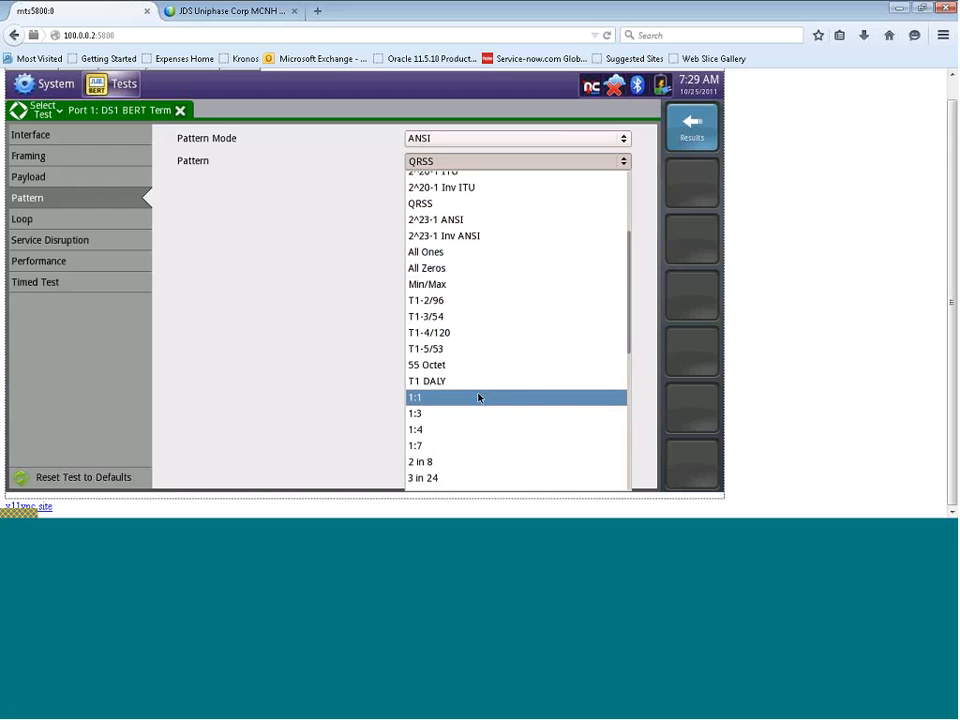
mouse_move(468, 380)
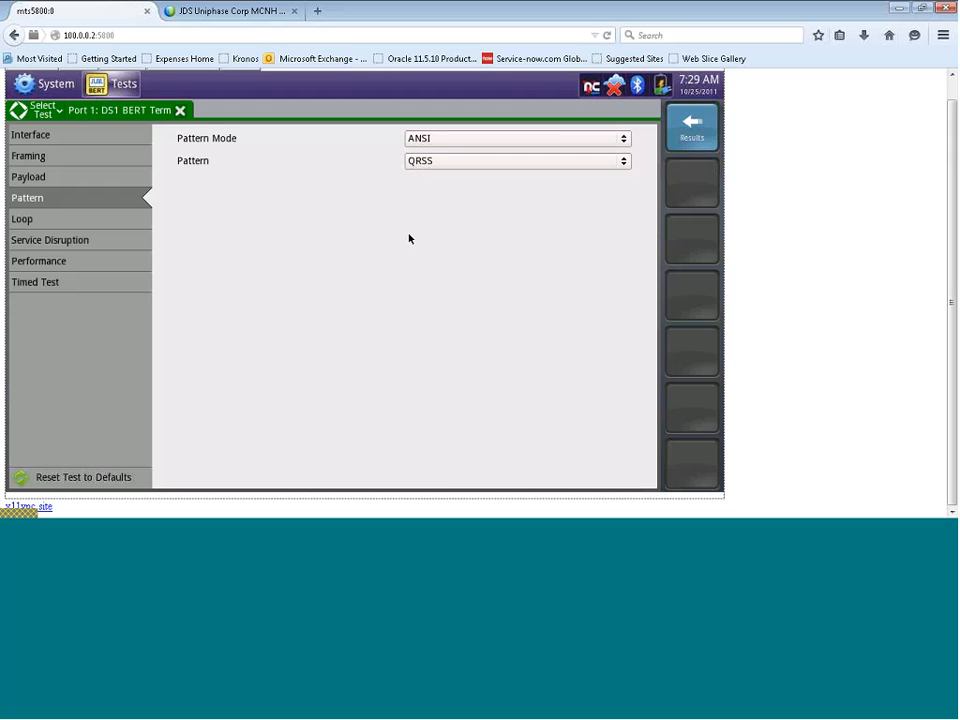
mouse_move(396, 260)
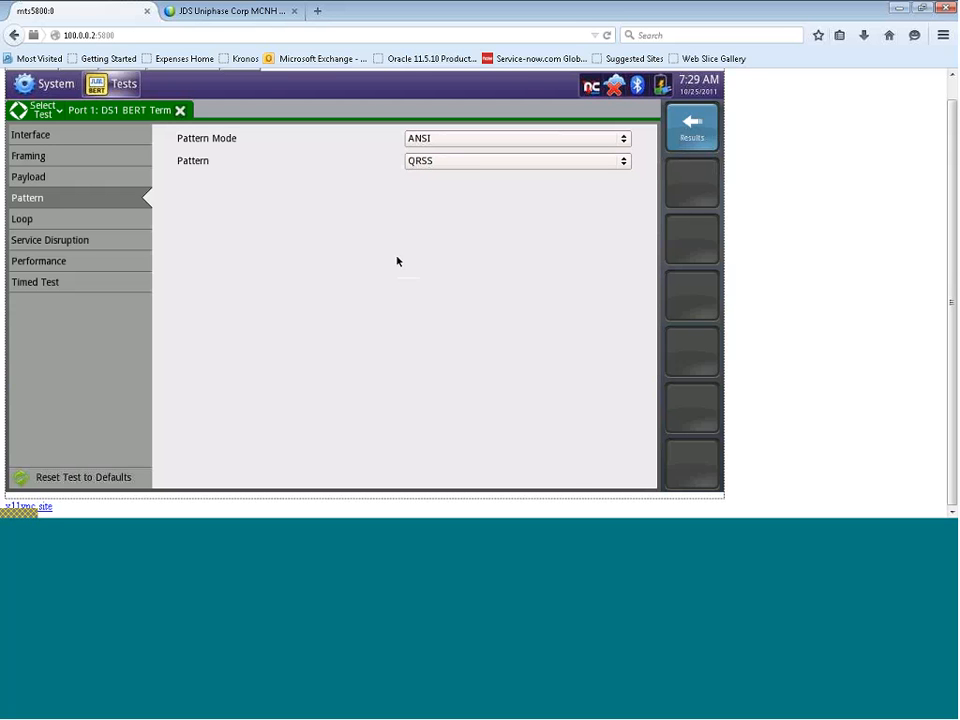
mouse_move(292, 260)
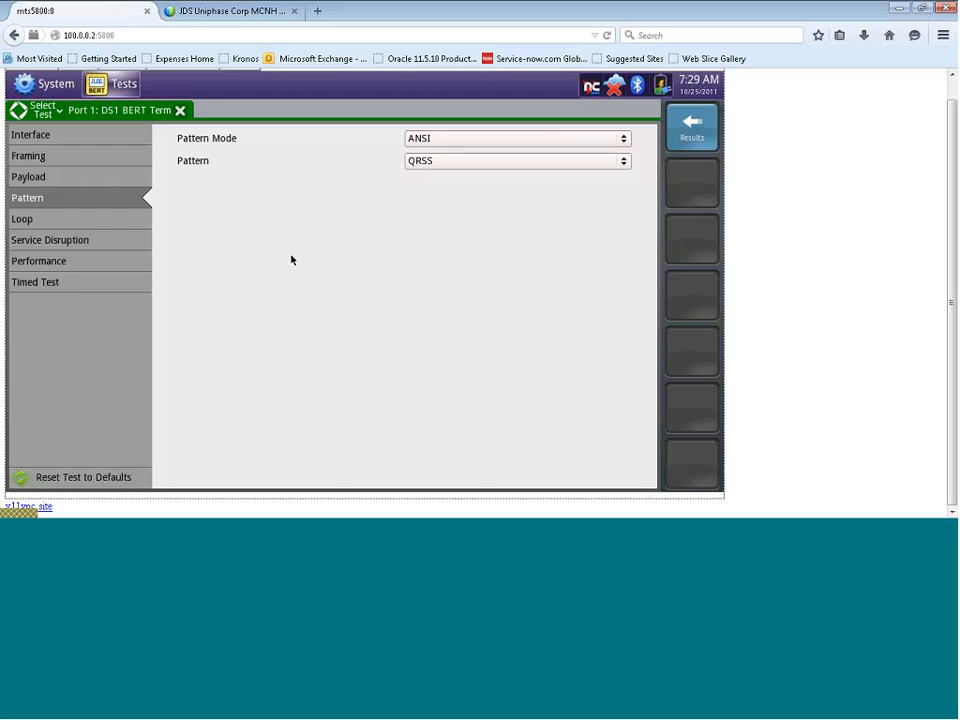
Set the loop code device type to NIU with auto response kept at Respond On
click(22, 218)
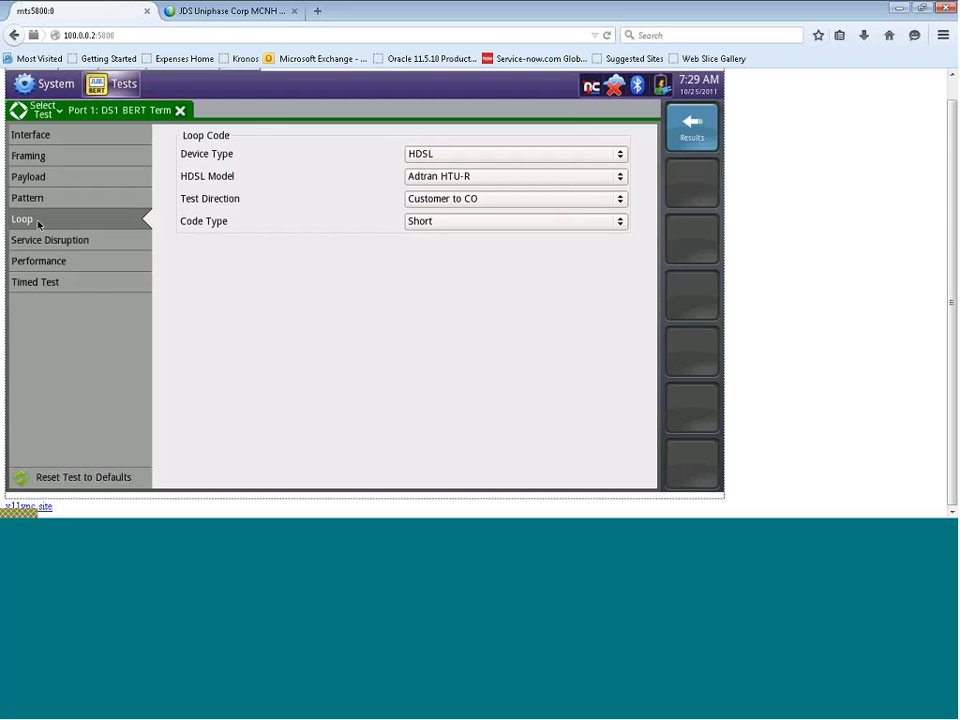
mouse_move(36, 272)
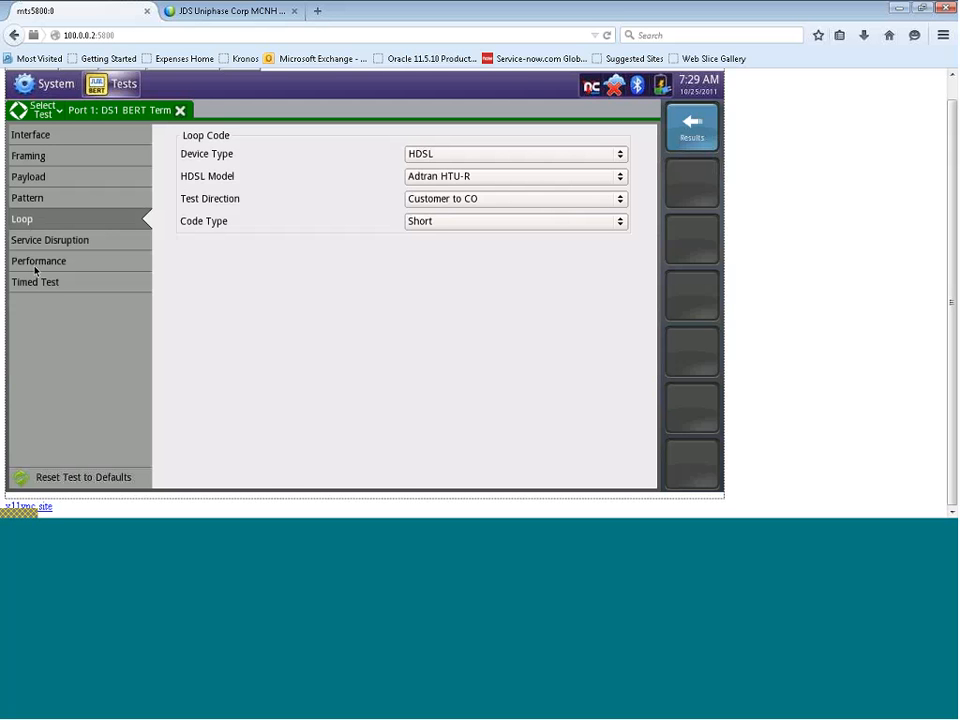
mouse_move(104, 252)
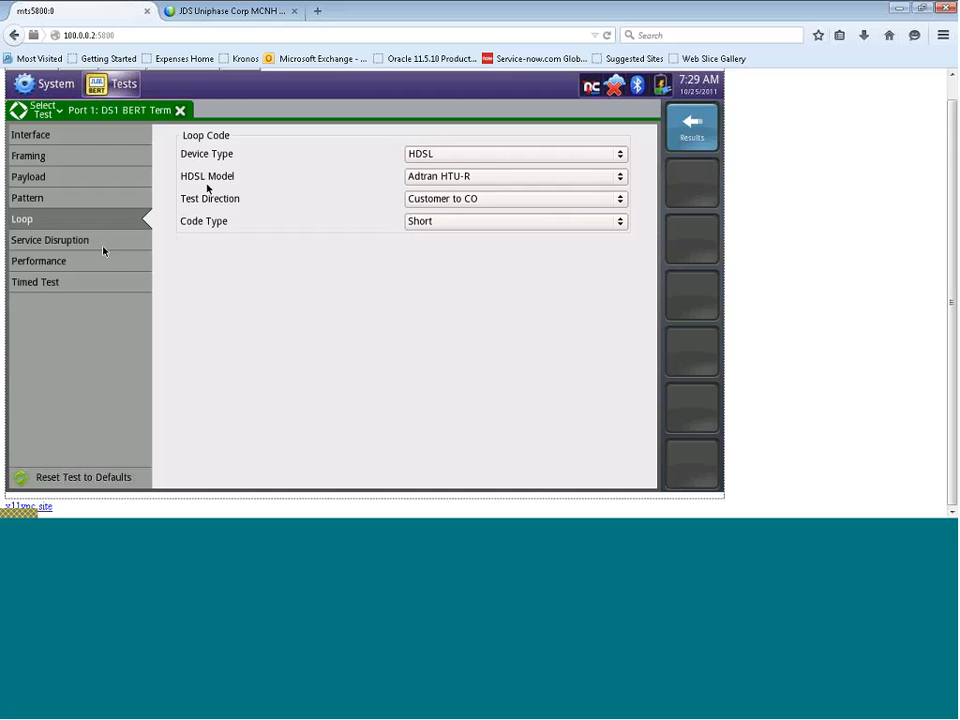
mouse_move(172, 160)
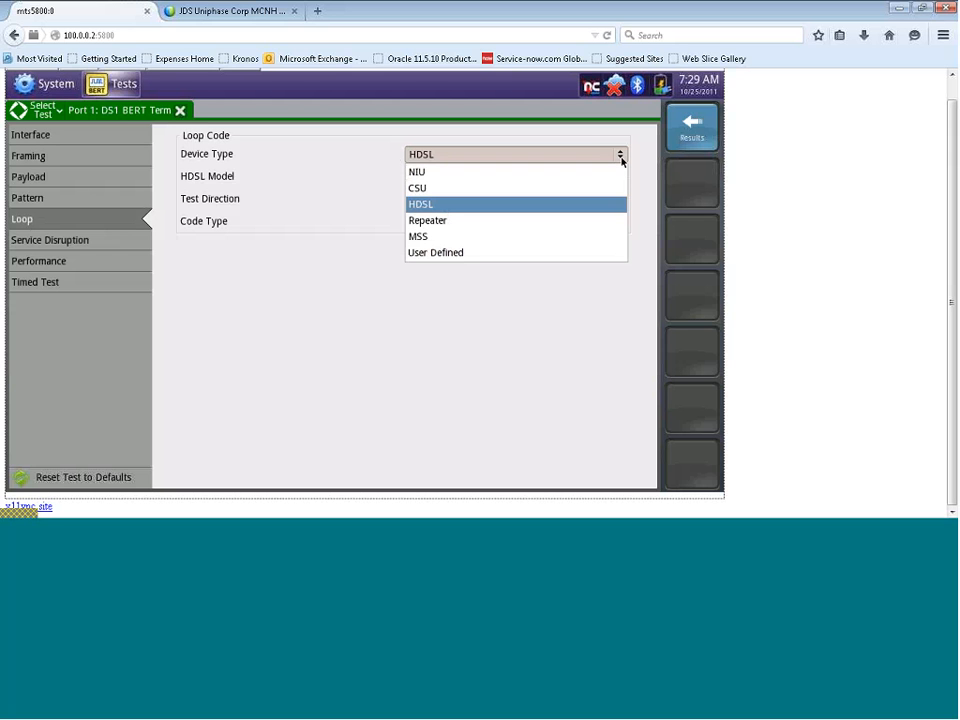
click(420, 204)
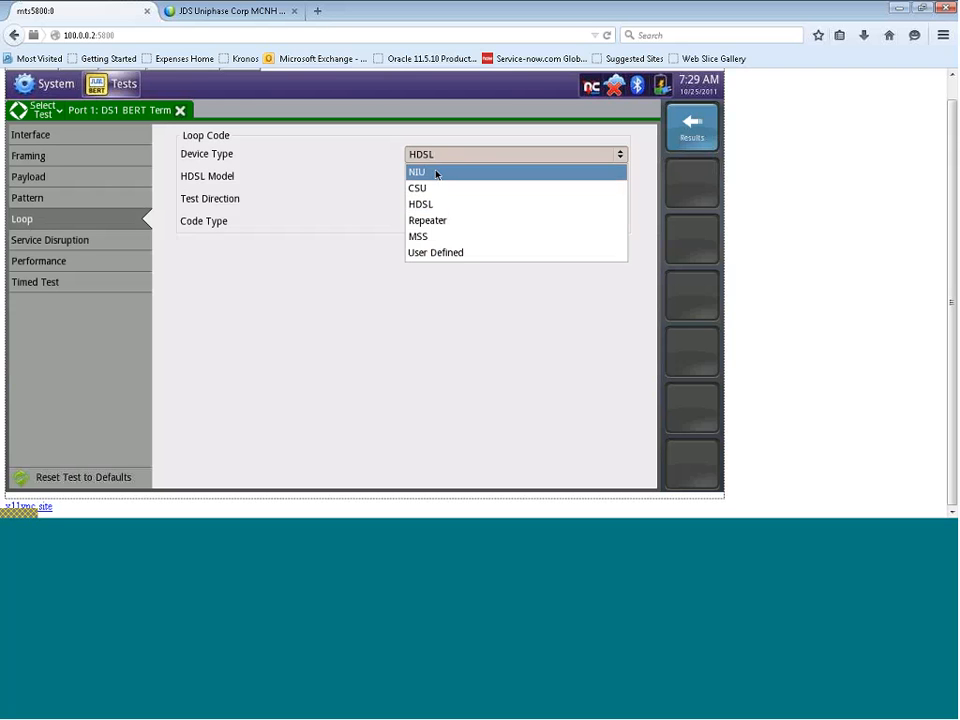
click(416, 172)
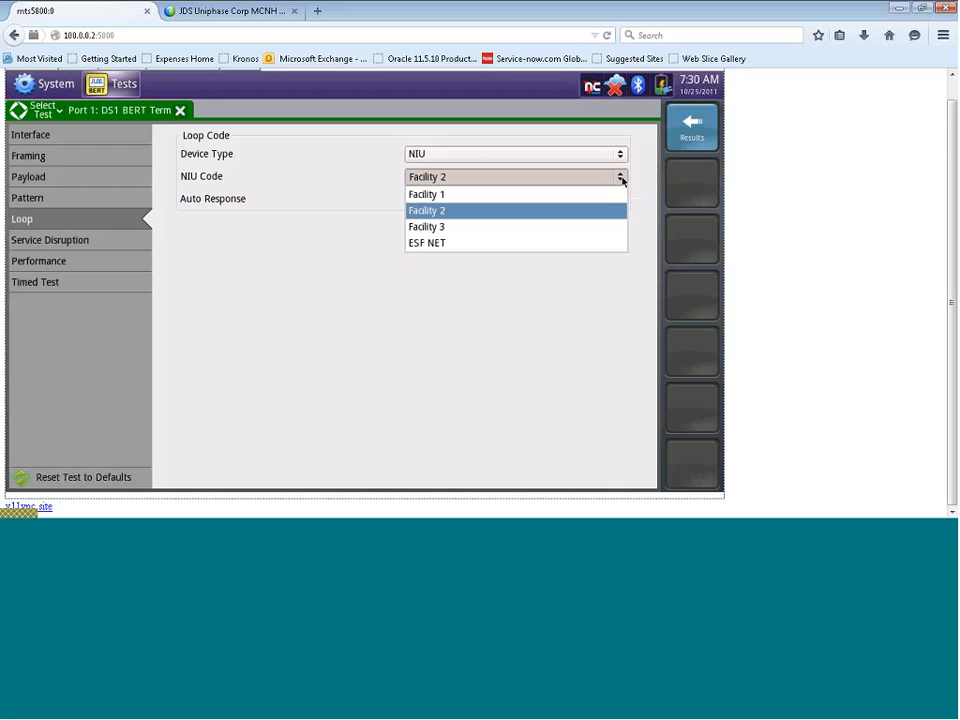
mouse_move(152, 218)
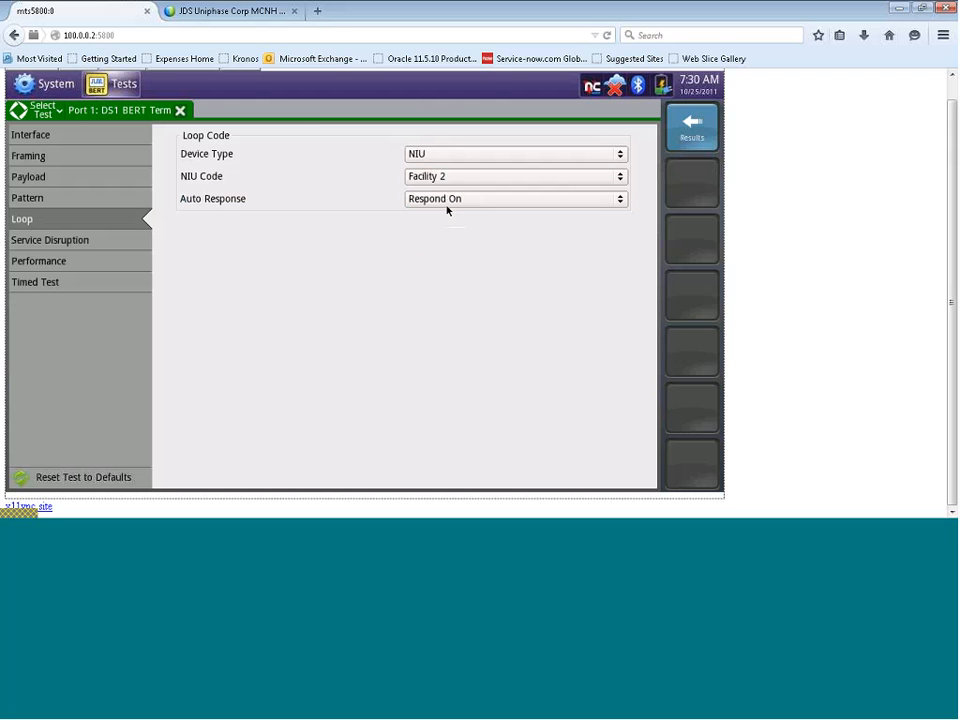
click(516, 198)
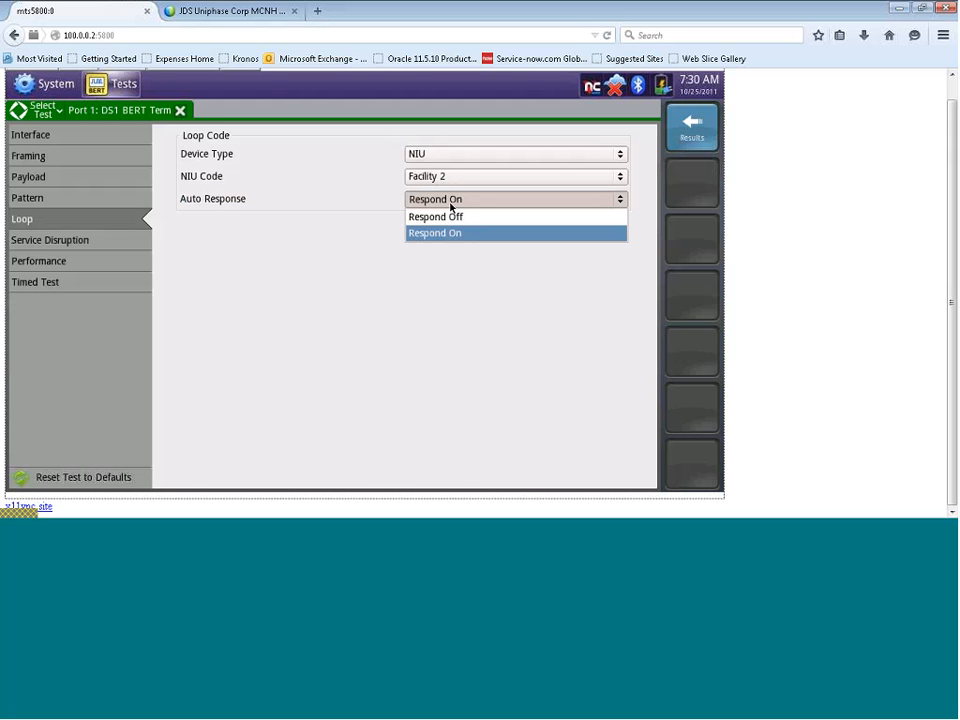
click(434, 232)
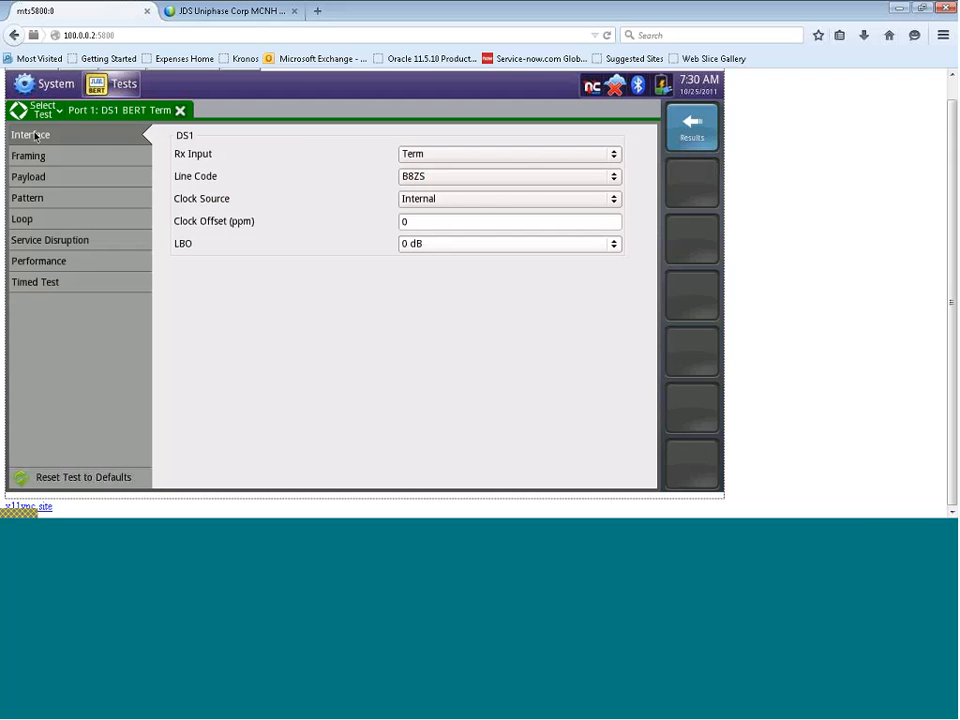
Recheck the Framing, Payload and Pattern pages, then return to the Loop page
click(28, 156)
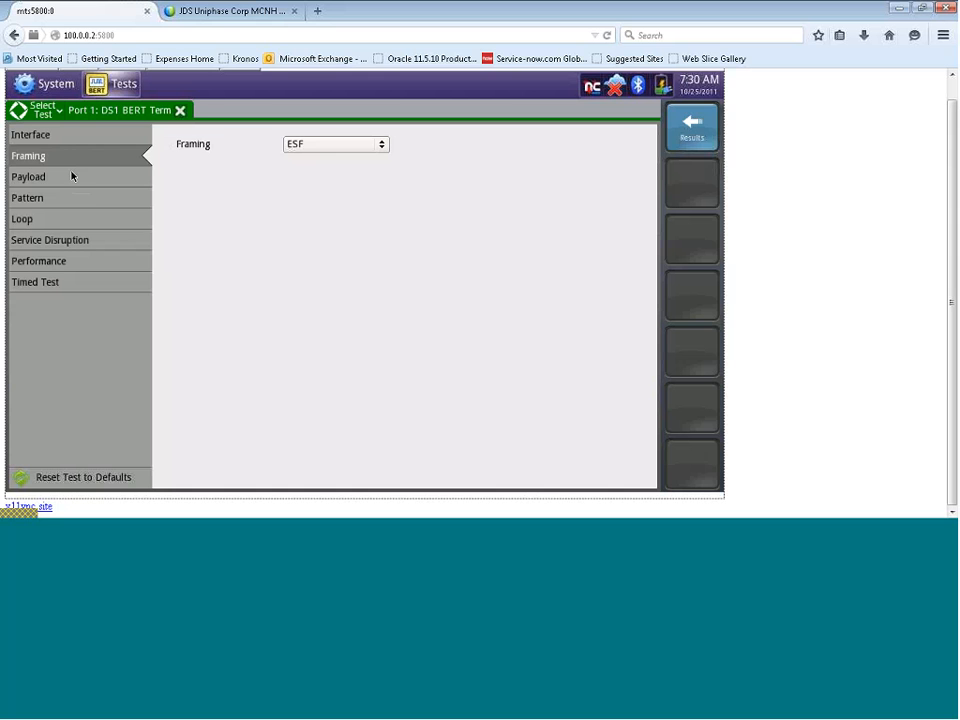
click(28, 176)
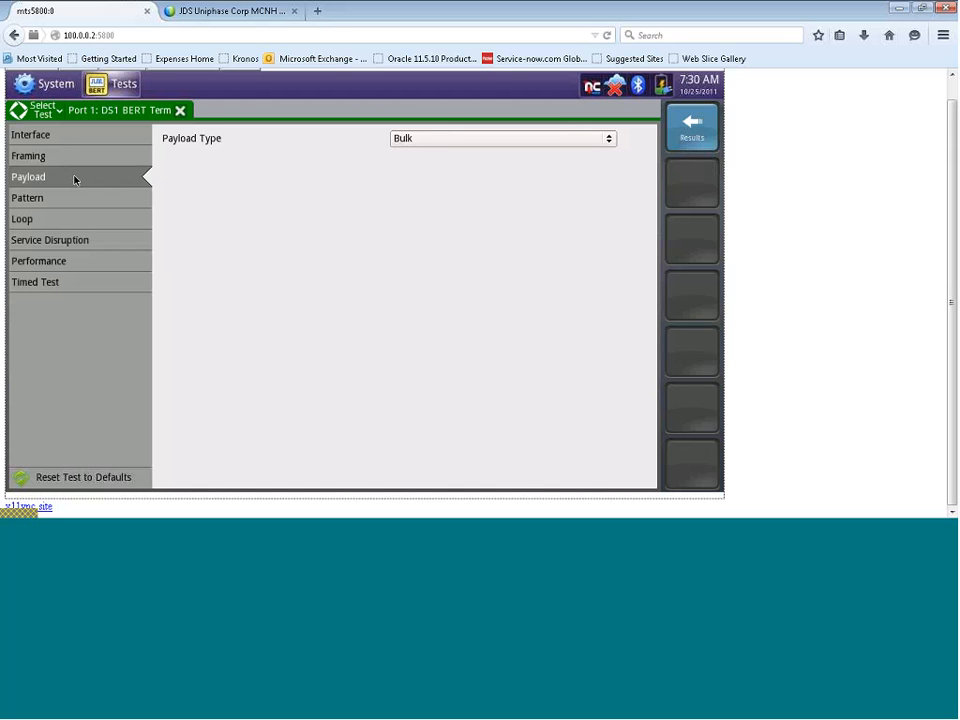
click(28, 198)
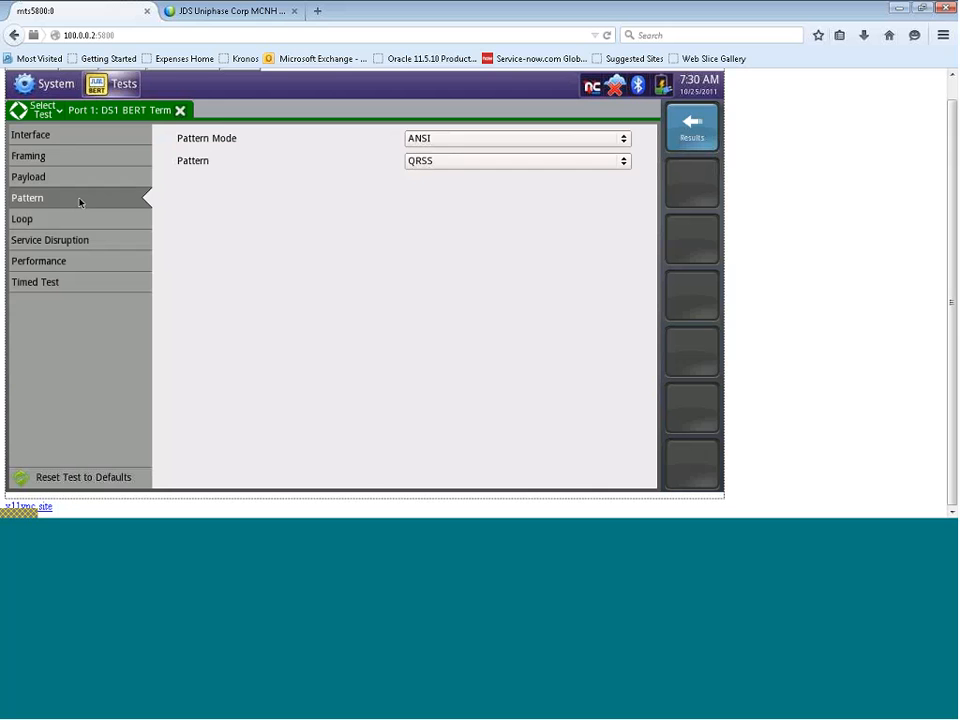
click(22, 218)
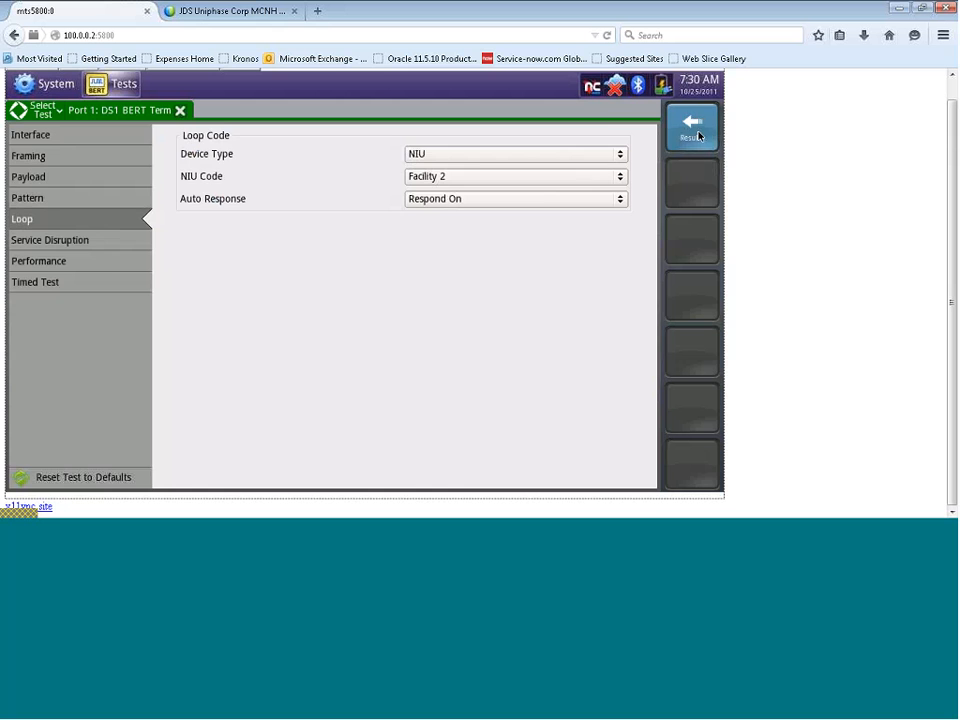
View the live results, check the Loop actions, and inject a single bit error
click(692, 124)
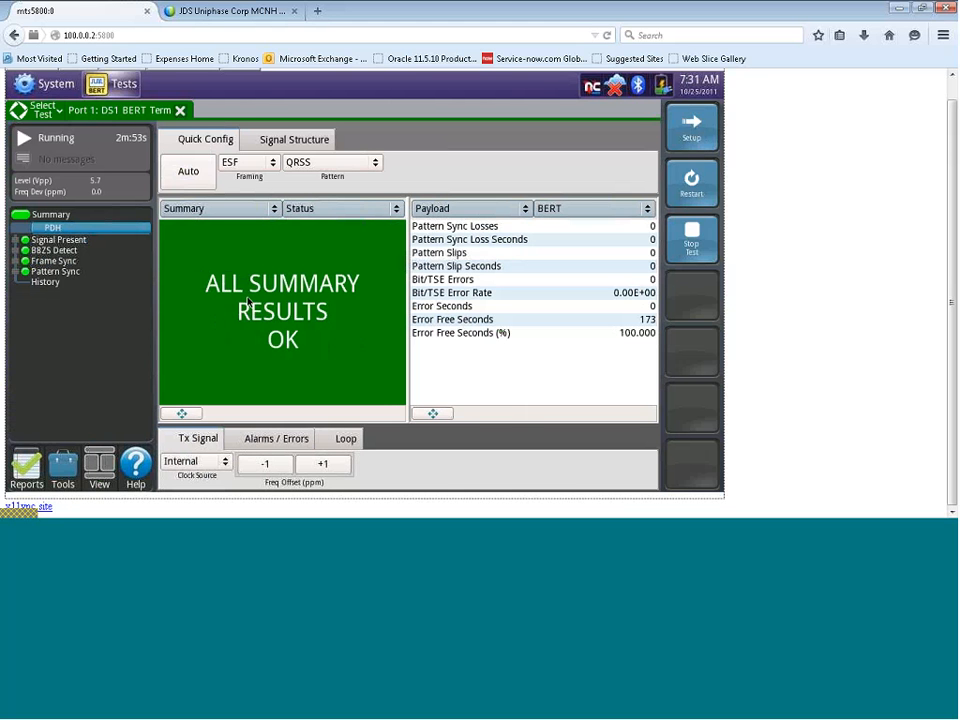
mouse_move(718, 308)
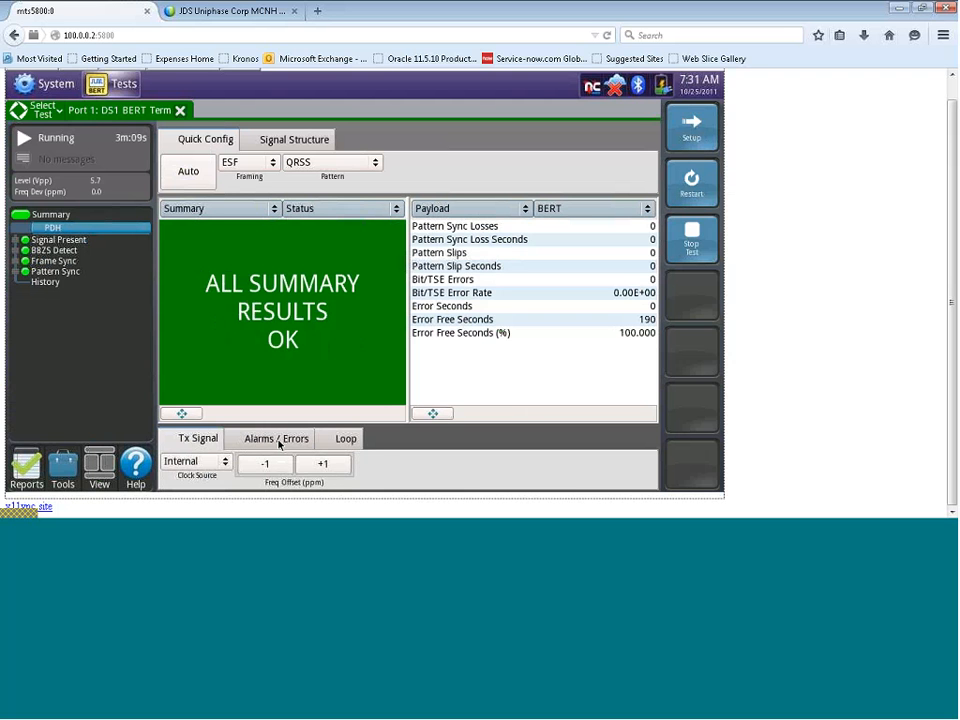
click(276, 438)
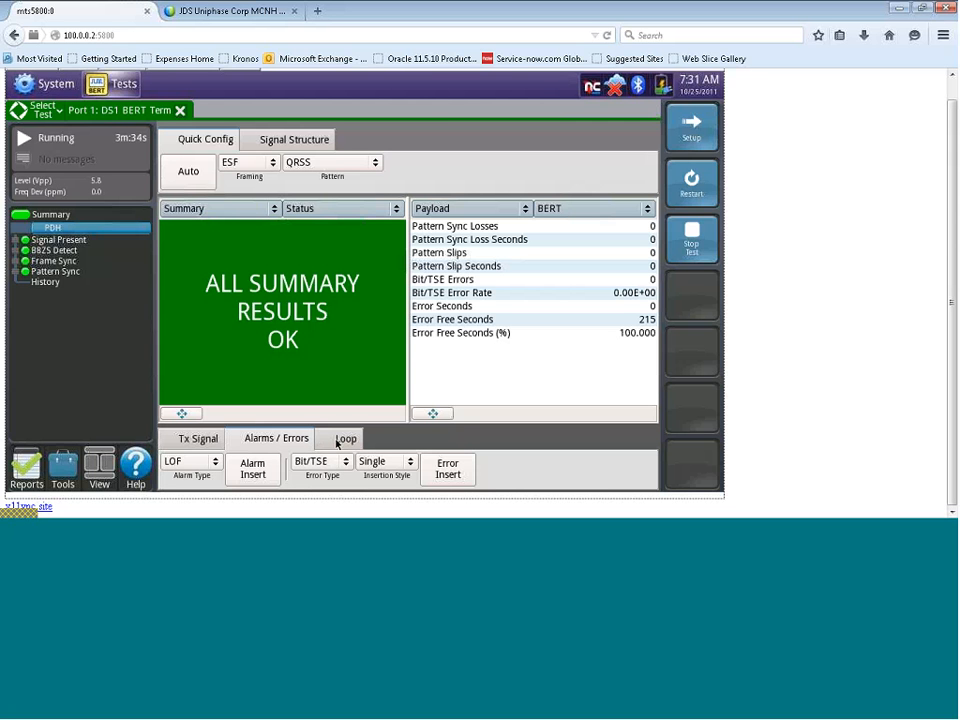
click(346, 438)
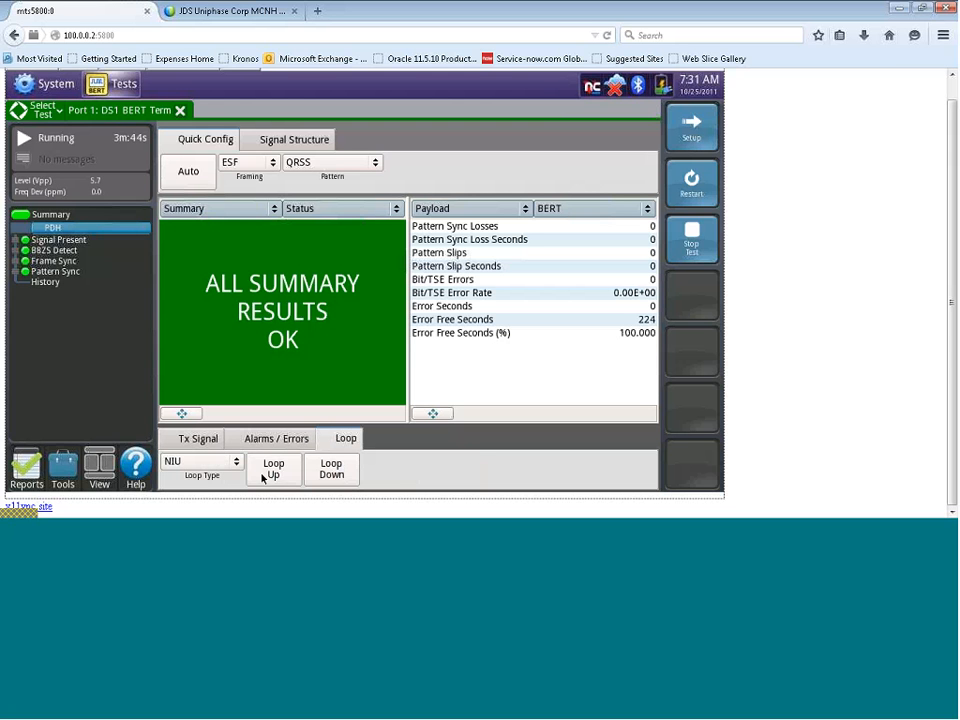
click(276, 438)
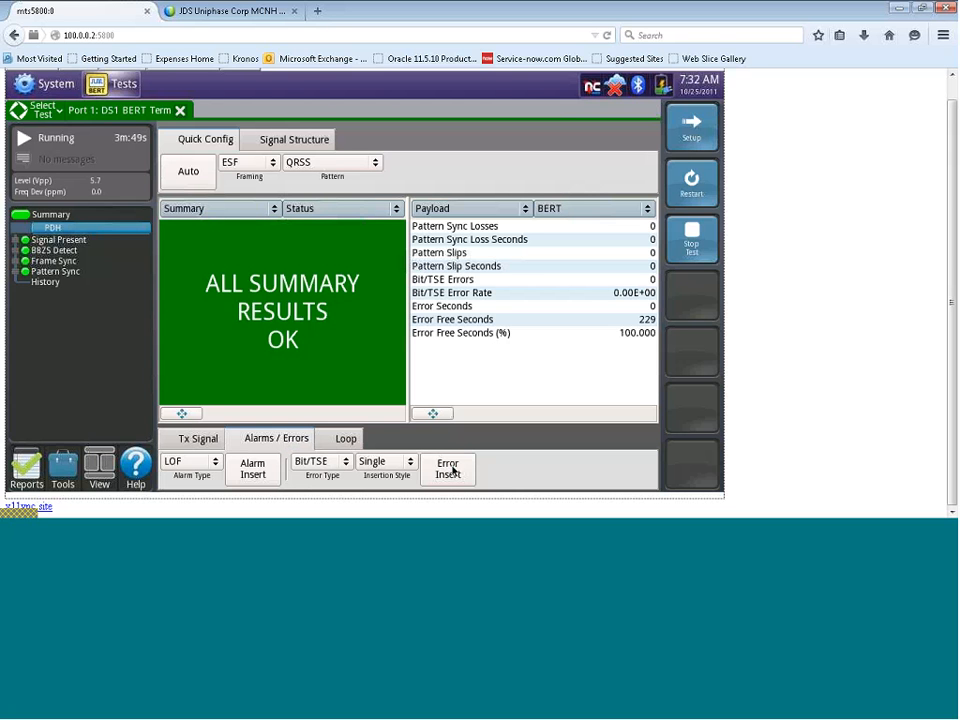
click(448, 468)
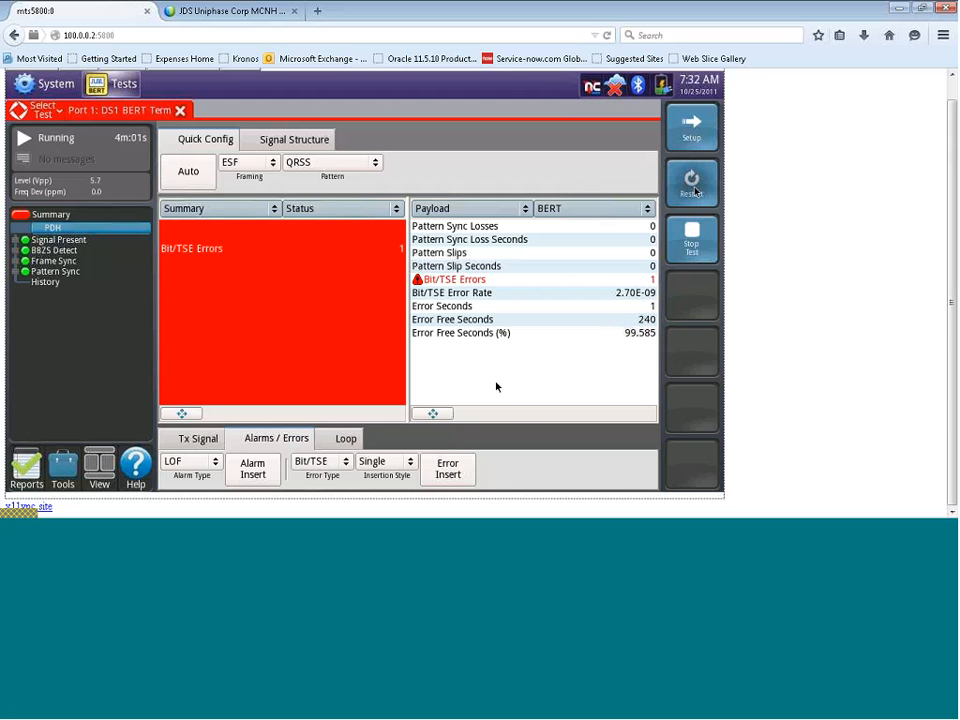
Restart the test to clear the bit error and show the result category list
click(692, 184)
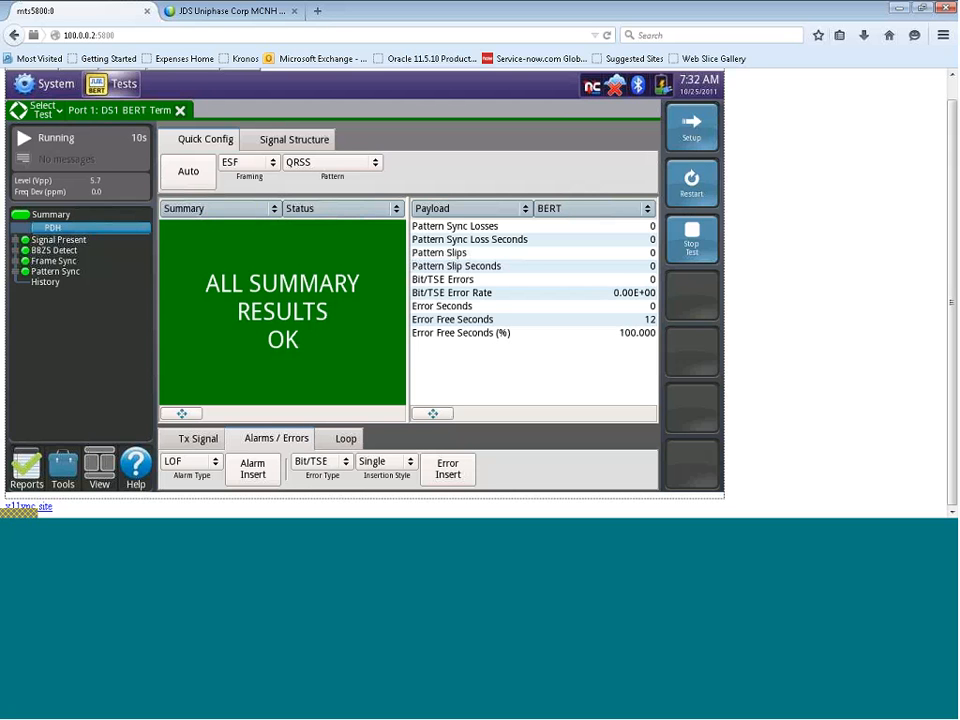
click(470, 208)
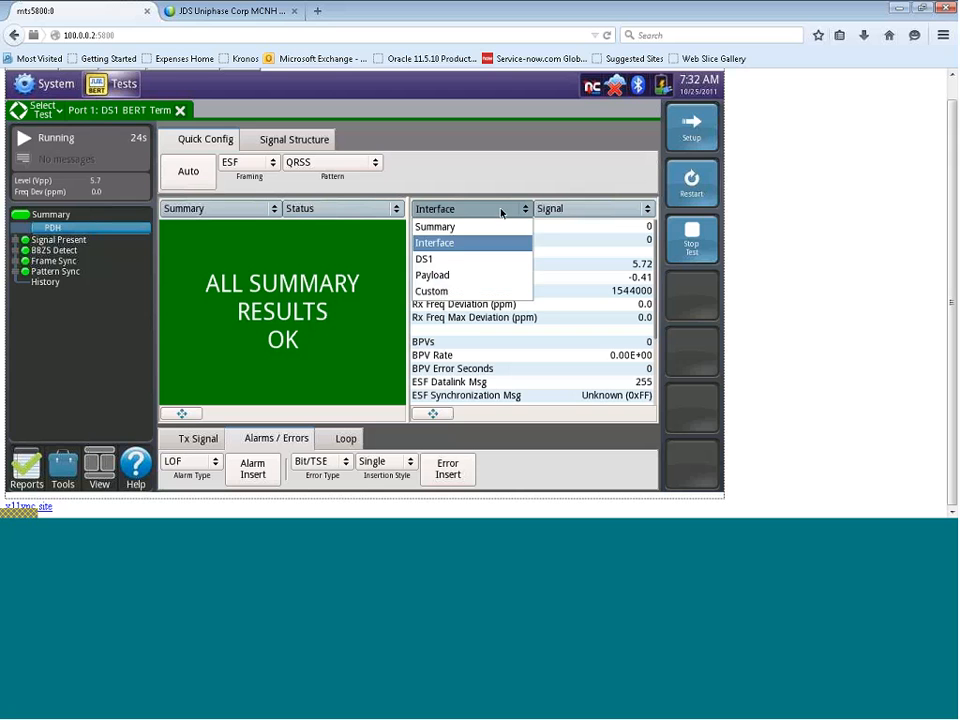
Select Payload to show the error-free BERT counters in the results panel
click(432, 274)
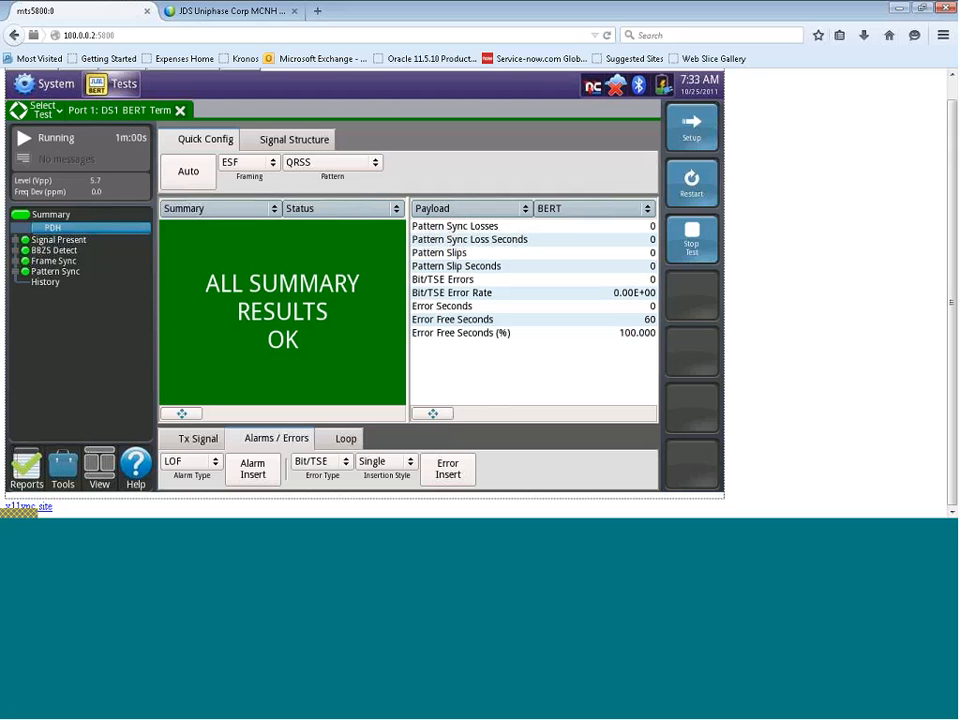
click(26, 468)
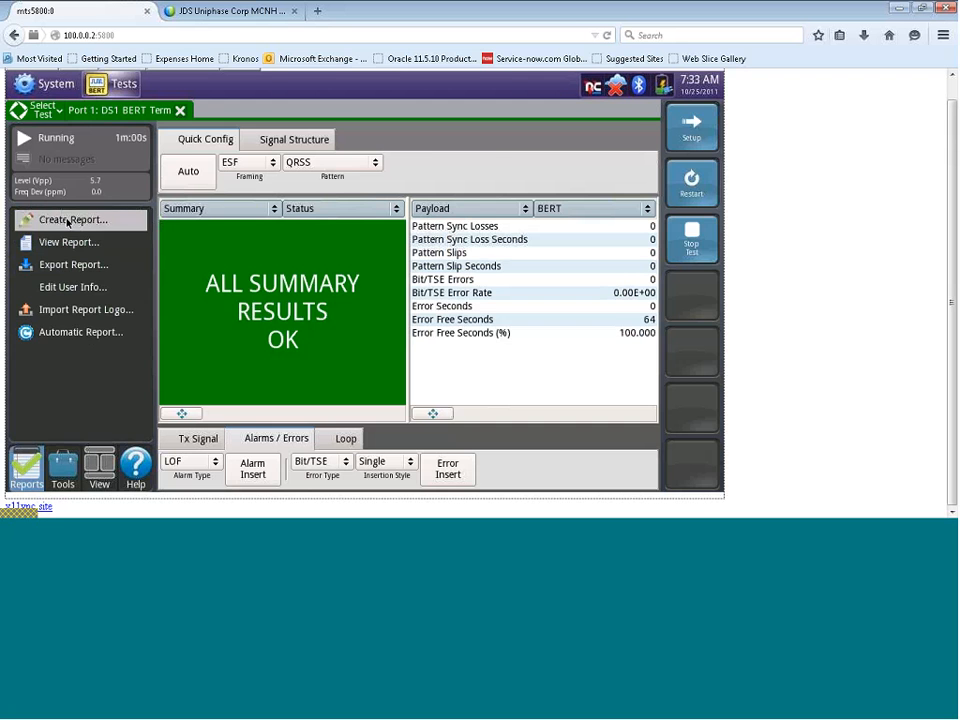
click(72, 218)
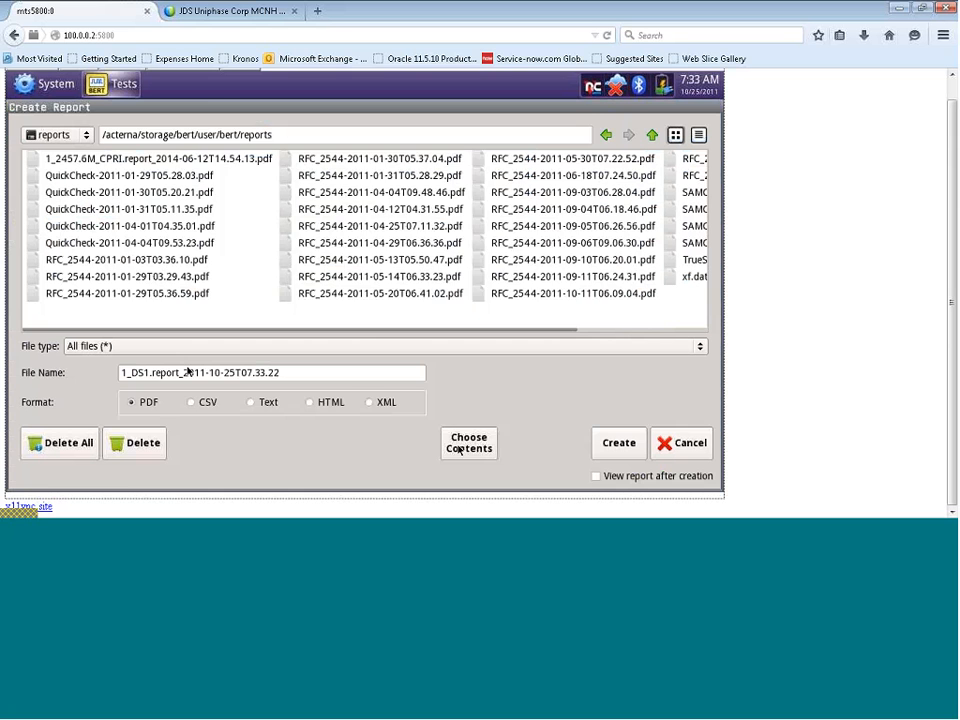
click(468, 442)
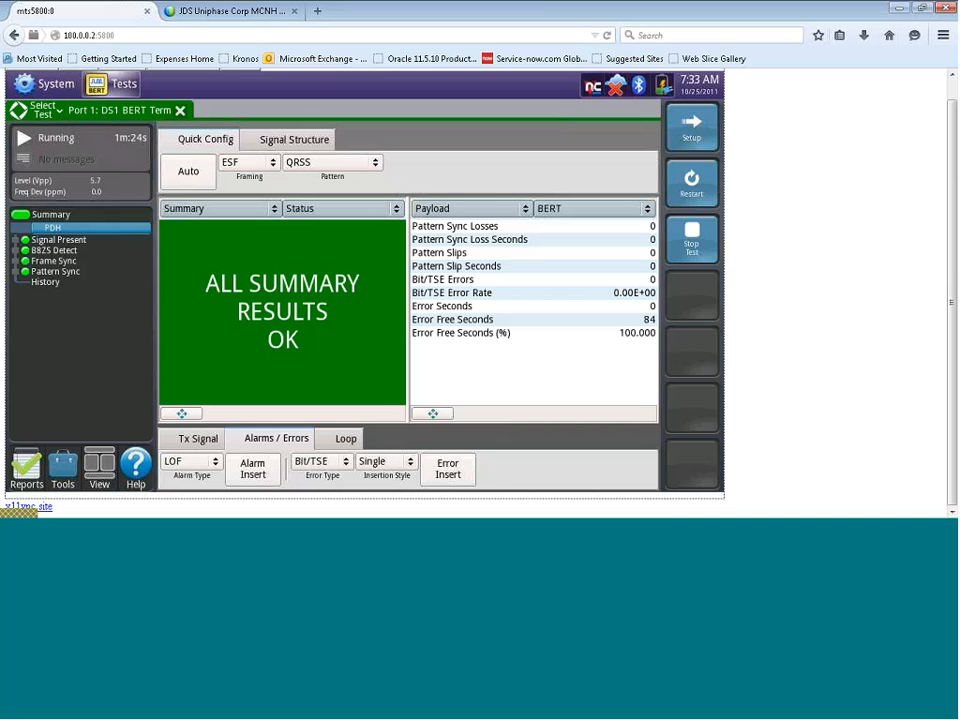
mouse_move(830, 158)
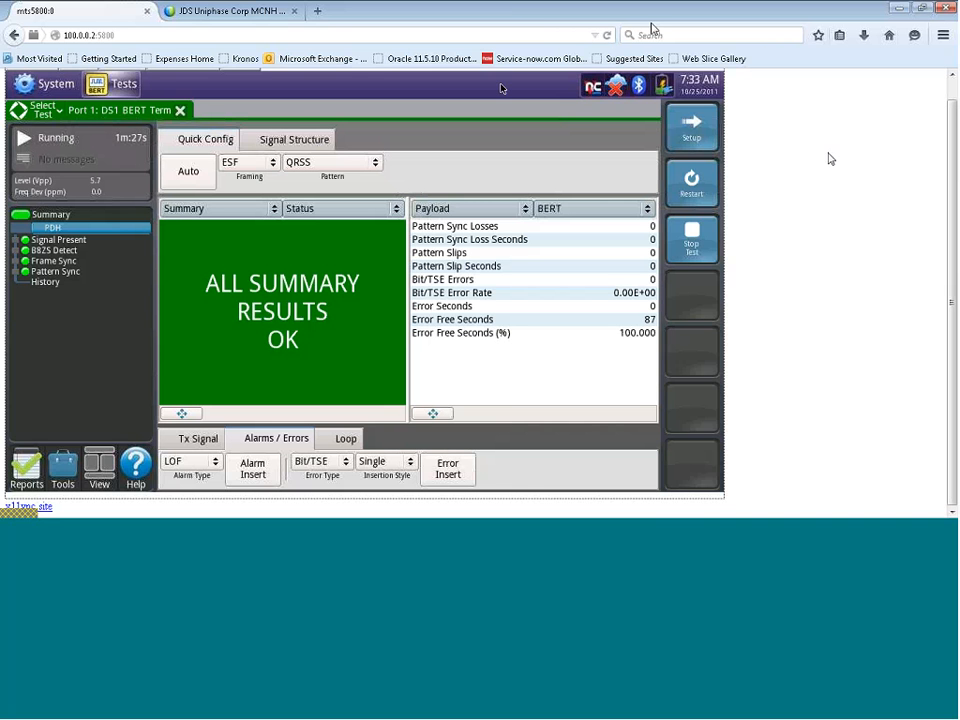